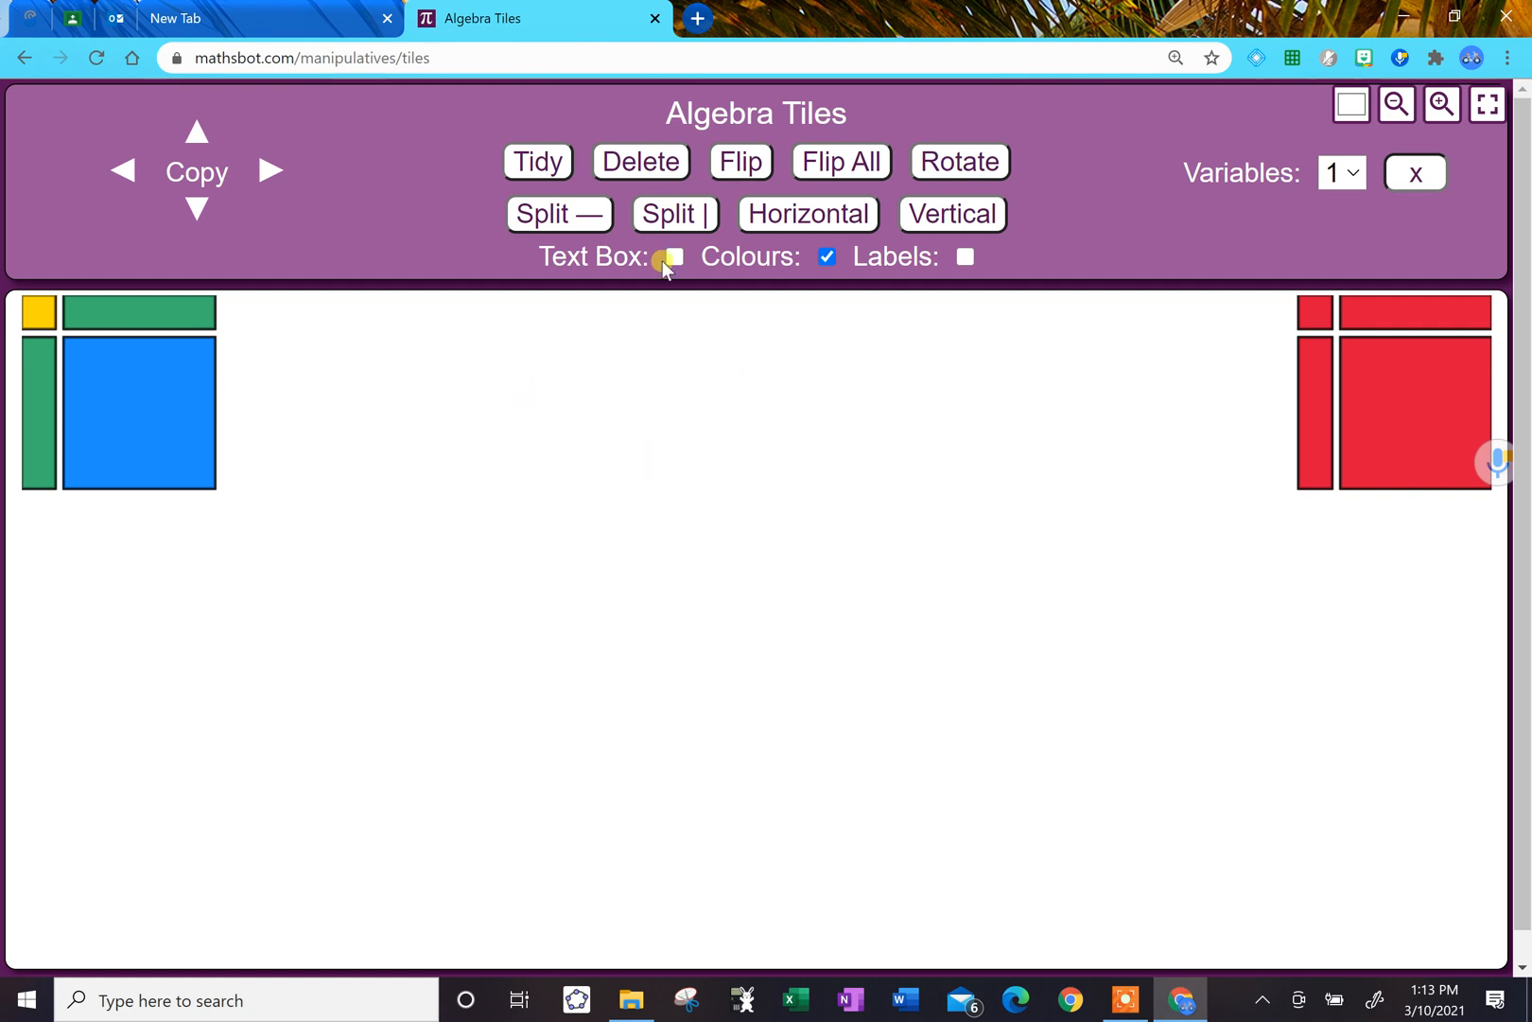
- Enable the text box and enter the question 2x - 3 above the tiles
click(674, 257)
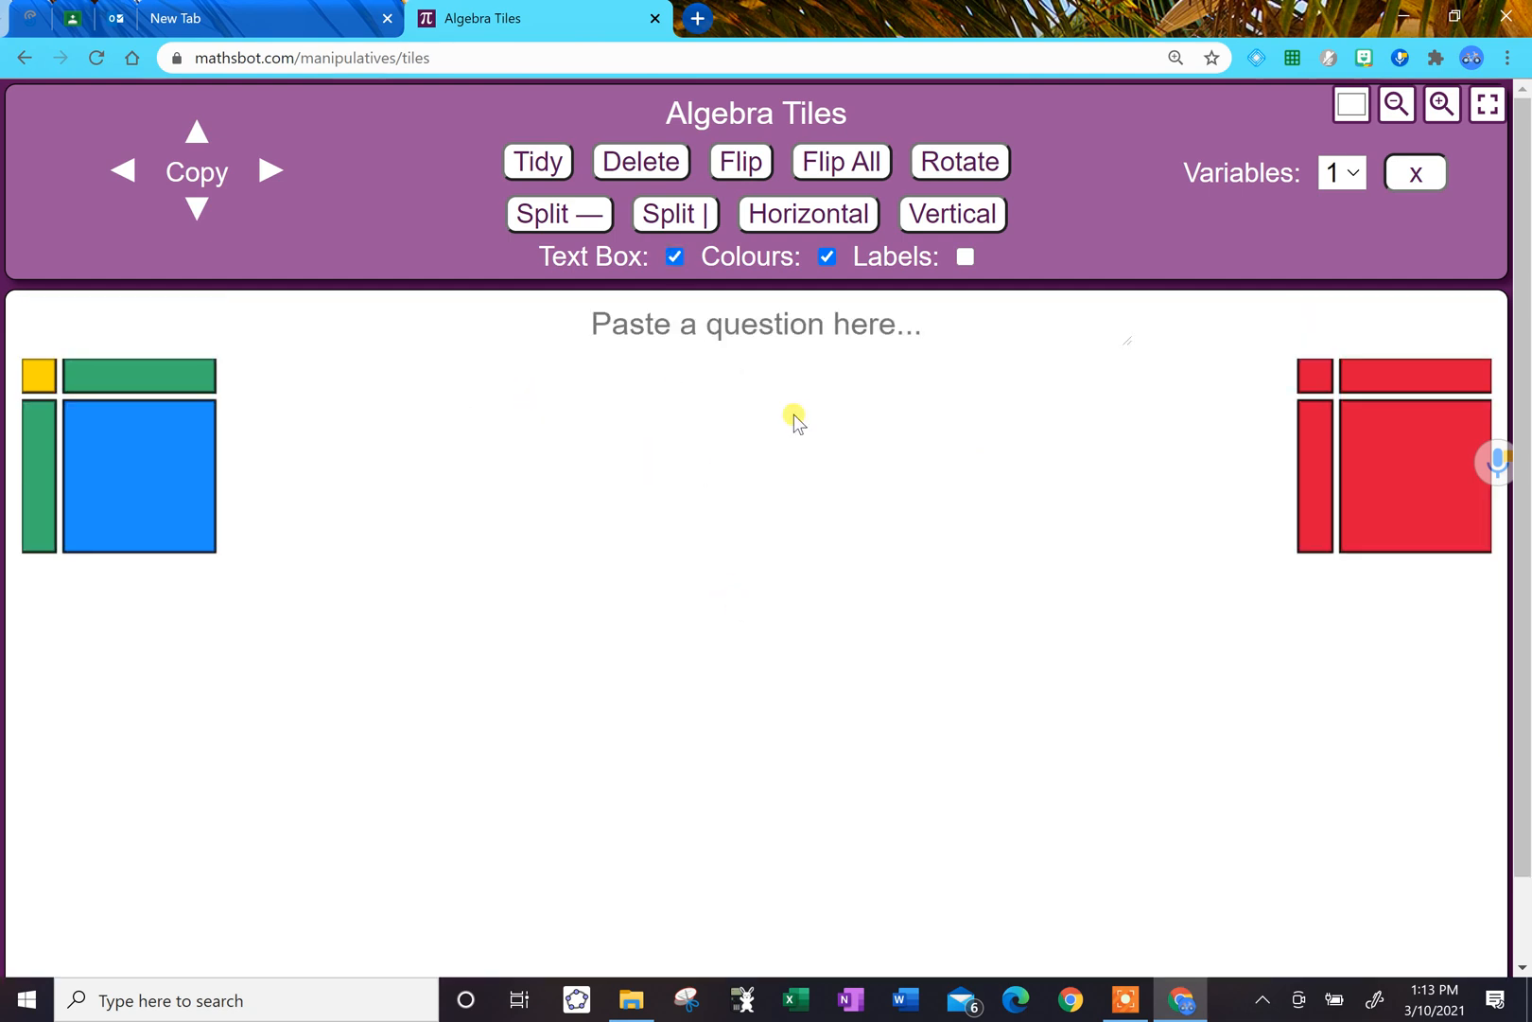
text(2)
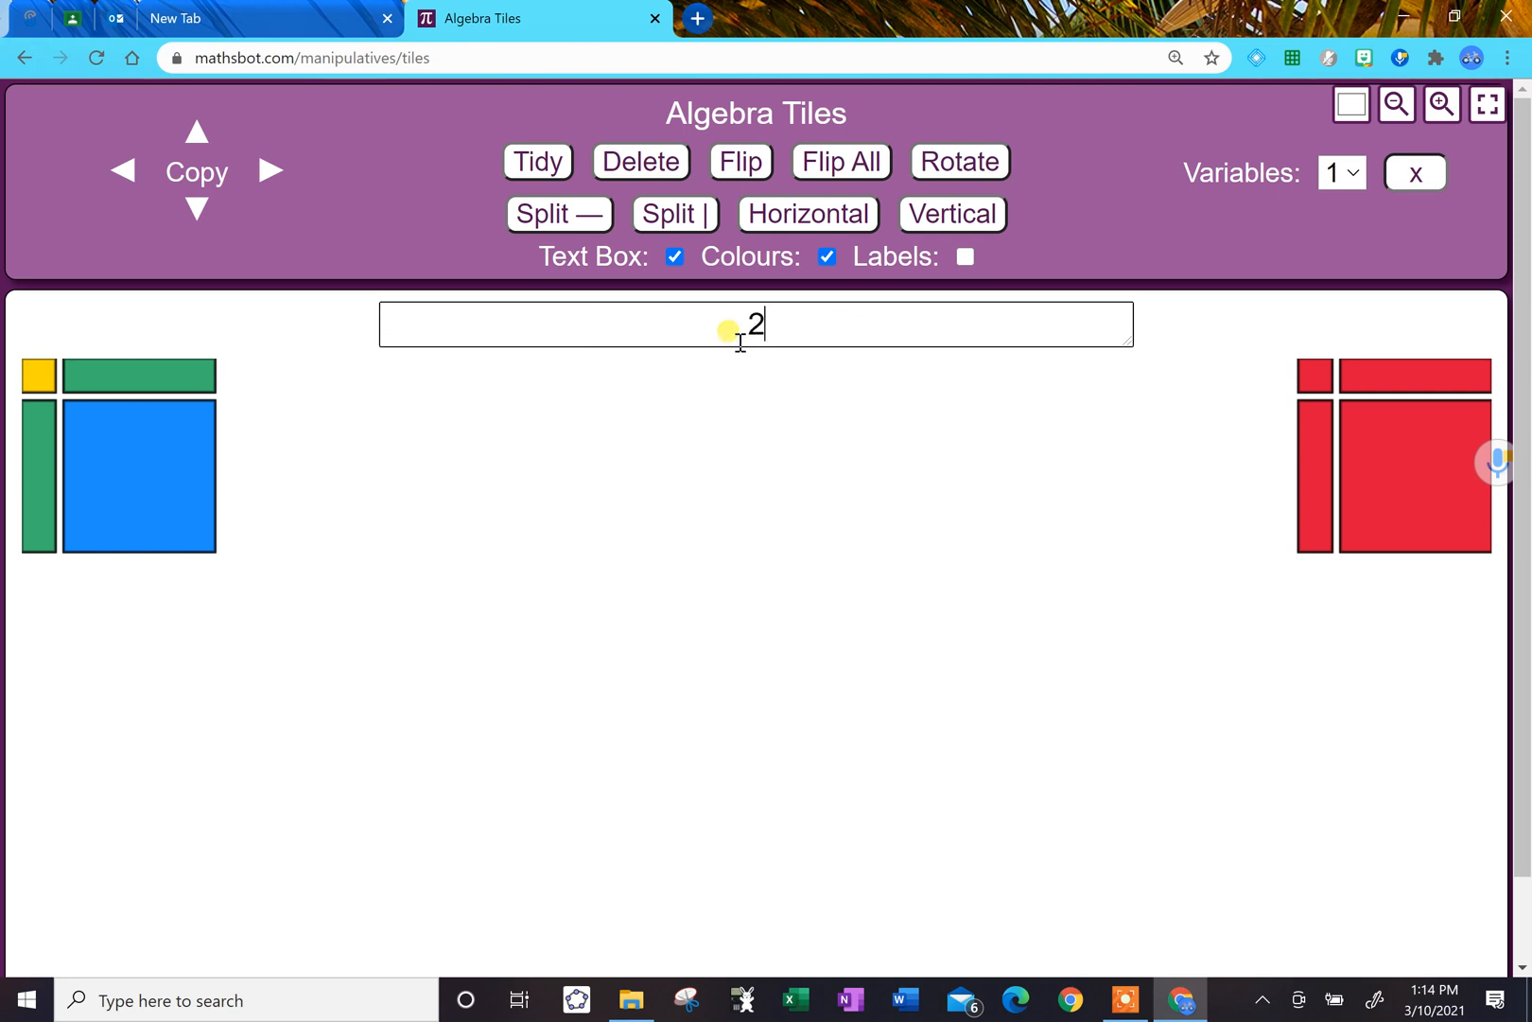
text(x - 3)
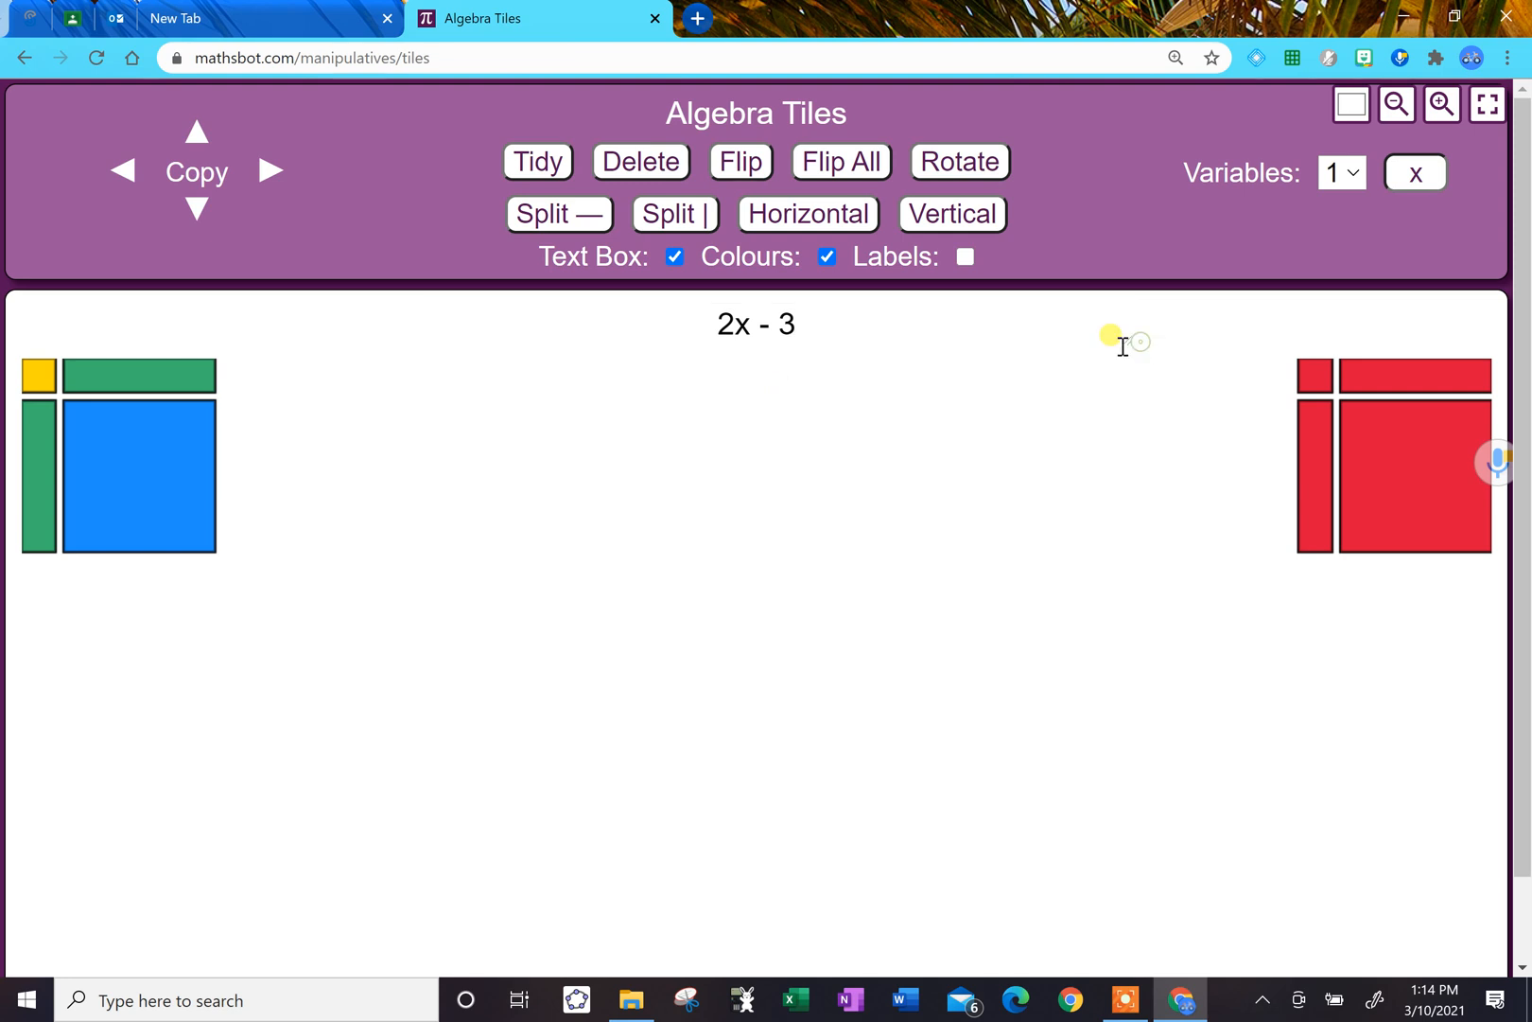
click(757, 323)
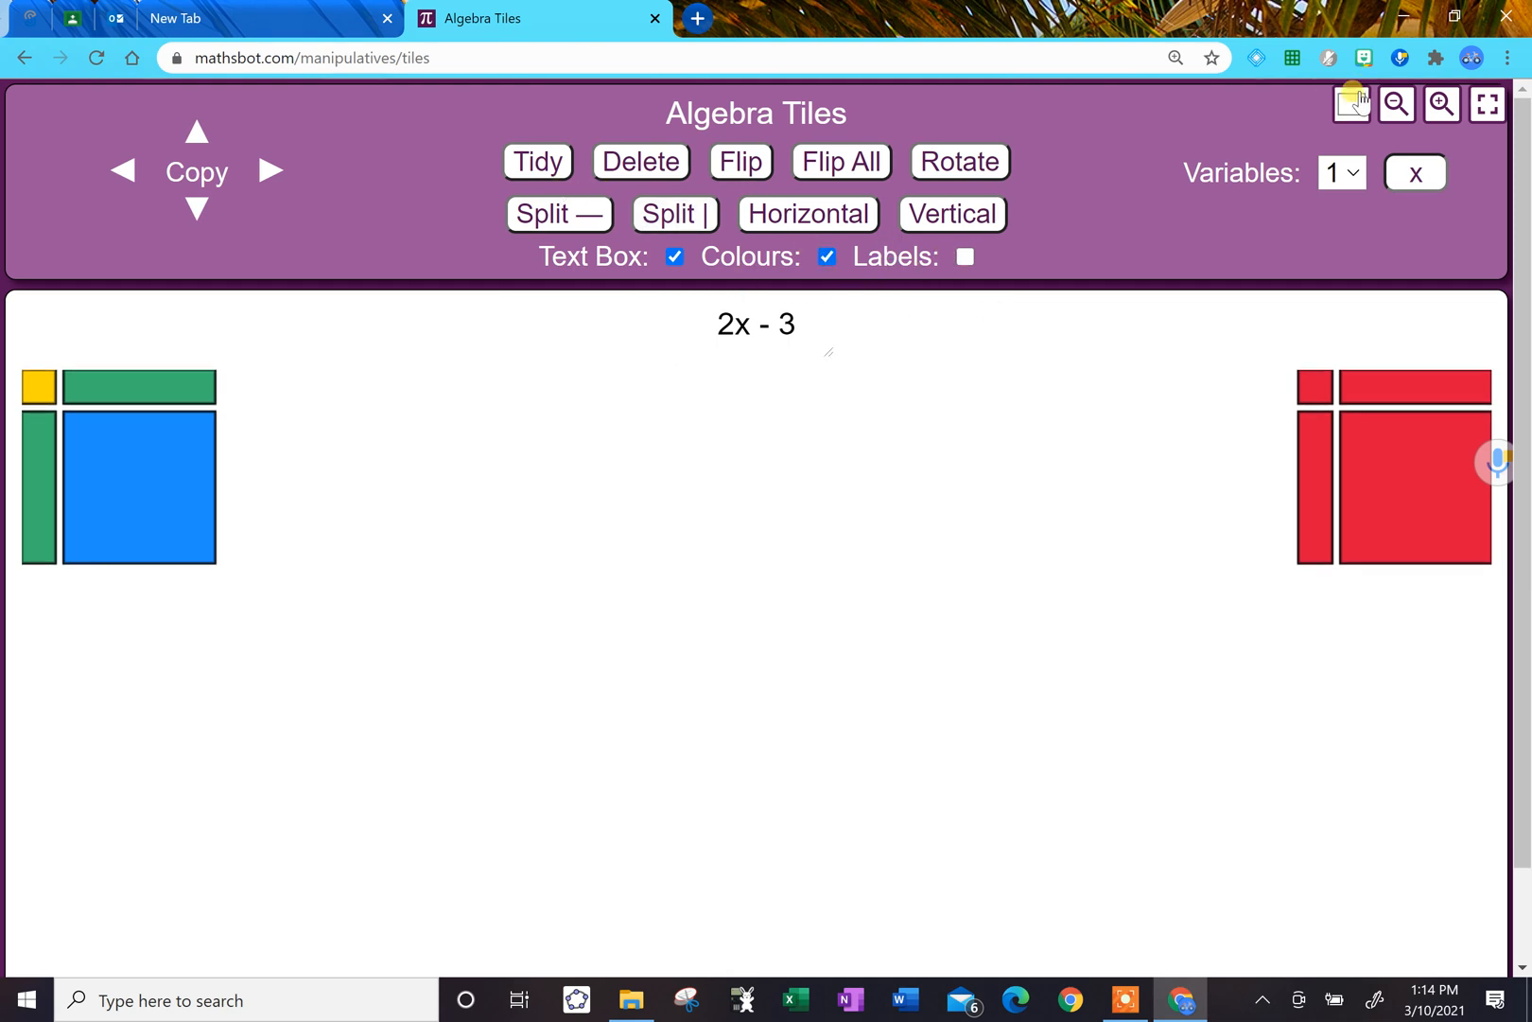
- Set the background colour to pinkish-brown (181,146,146), briefly toggling fullscreen
click(1353, 104)
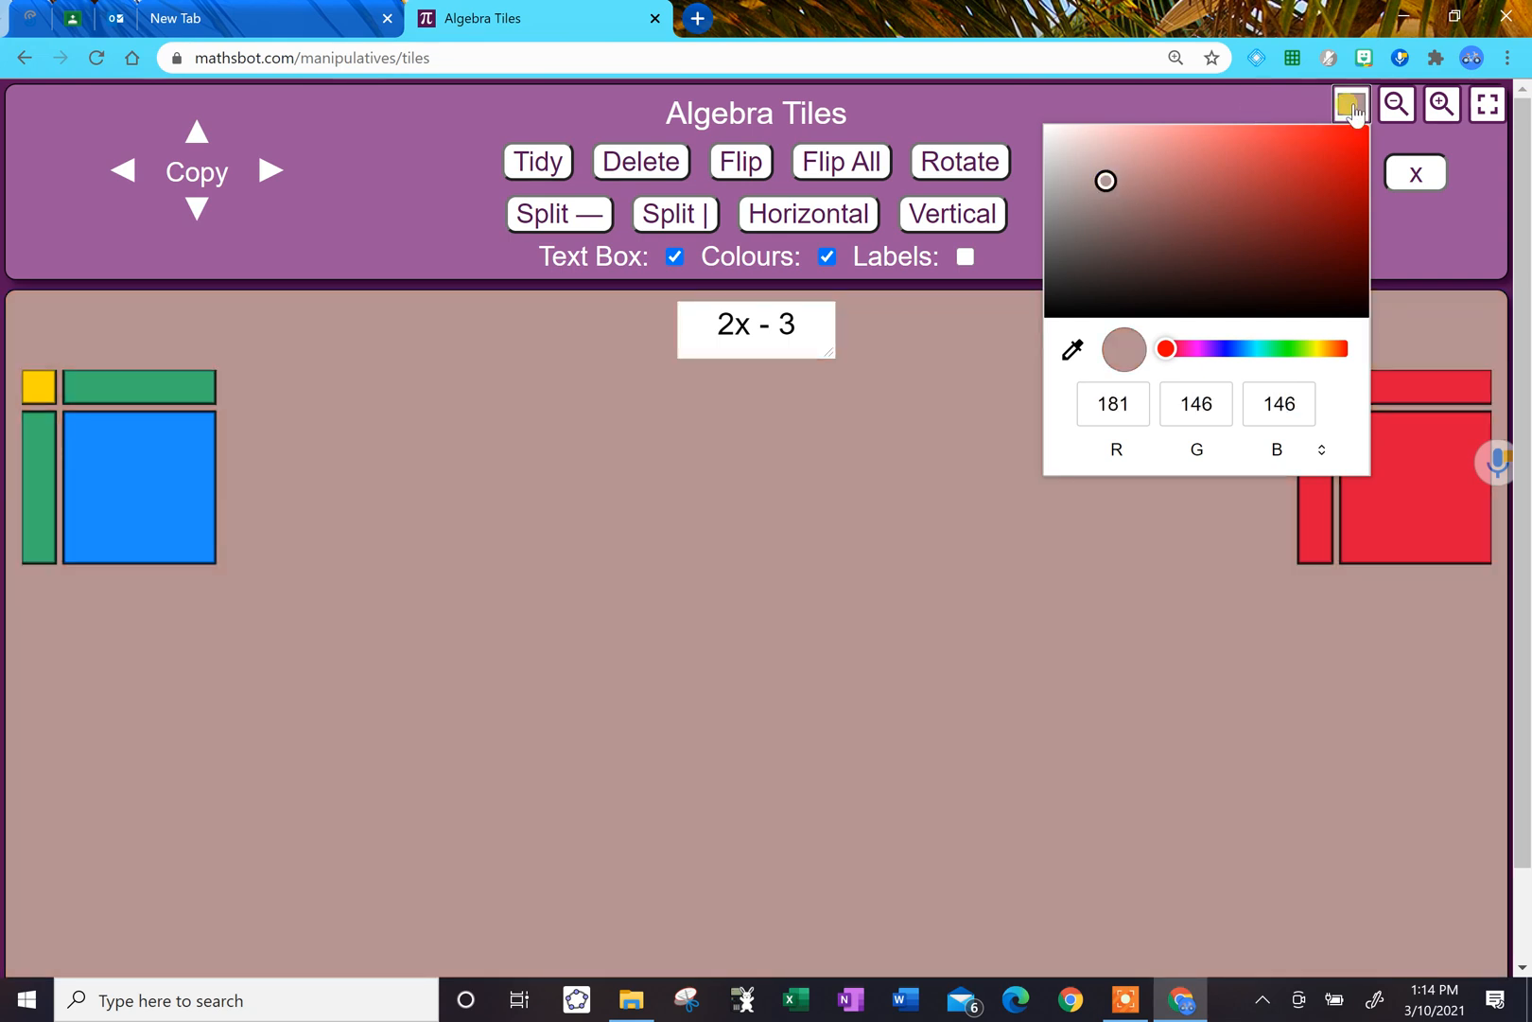
click(1487, 104)
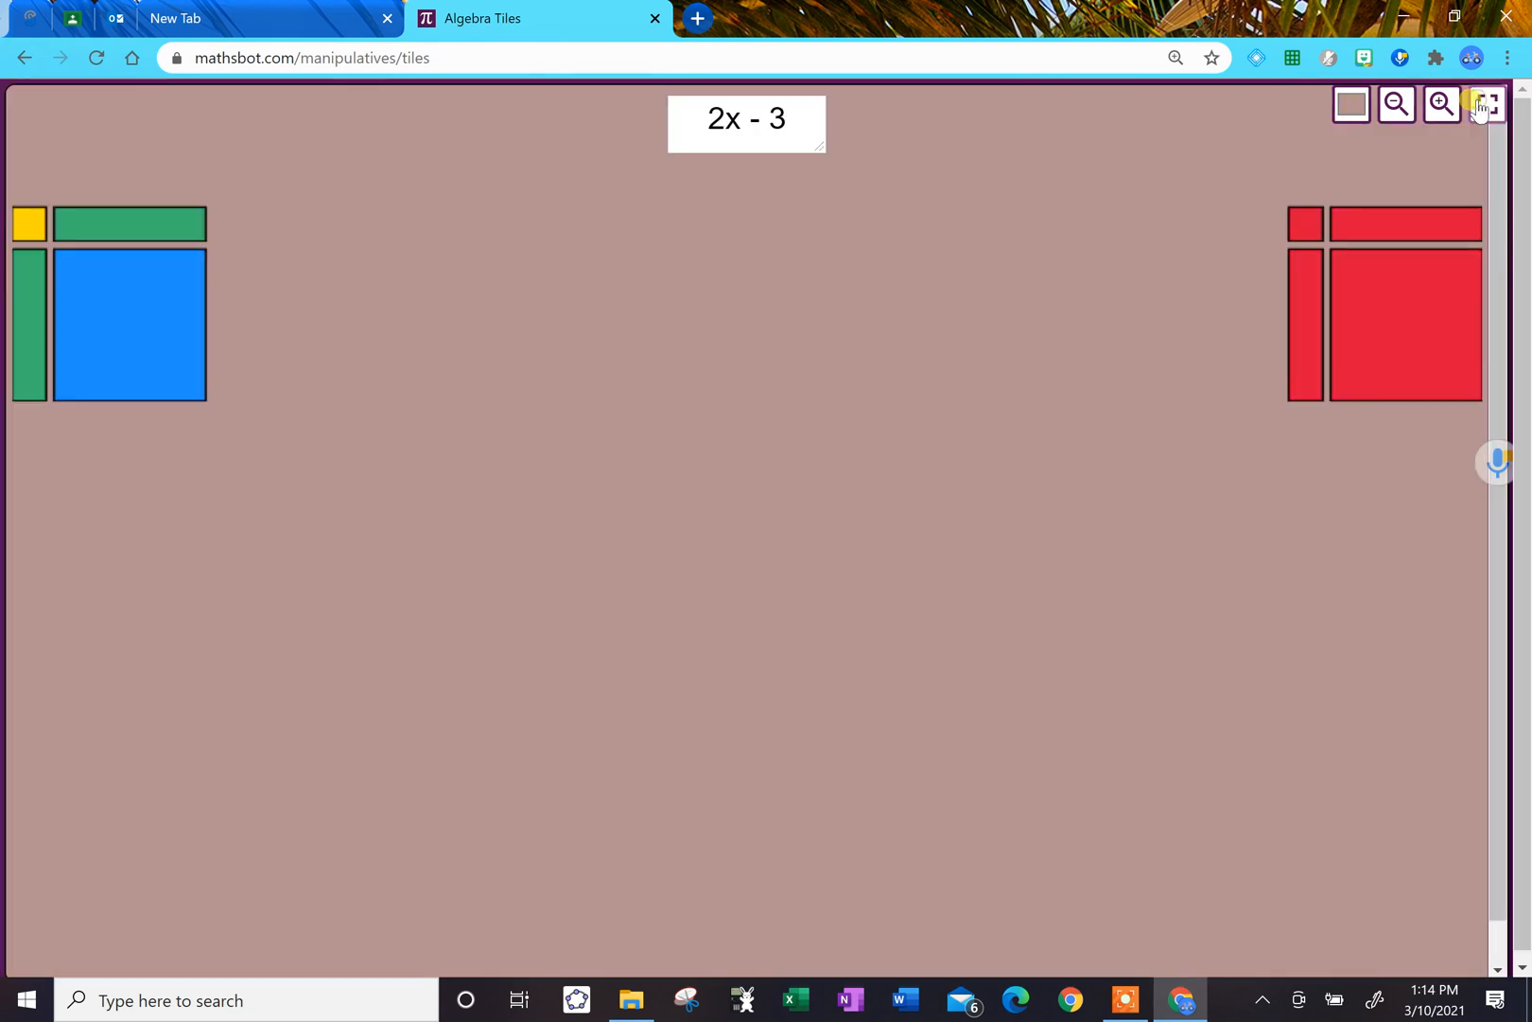
click(1487, 104)
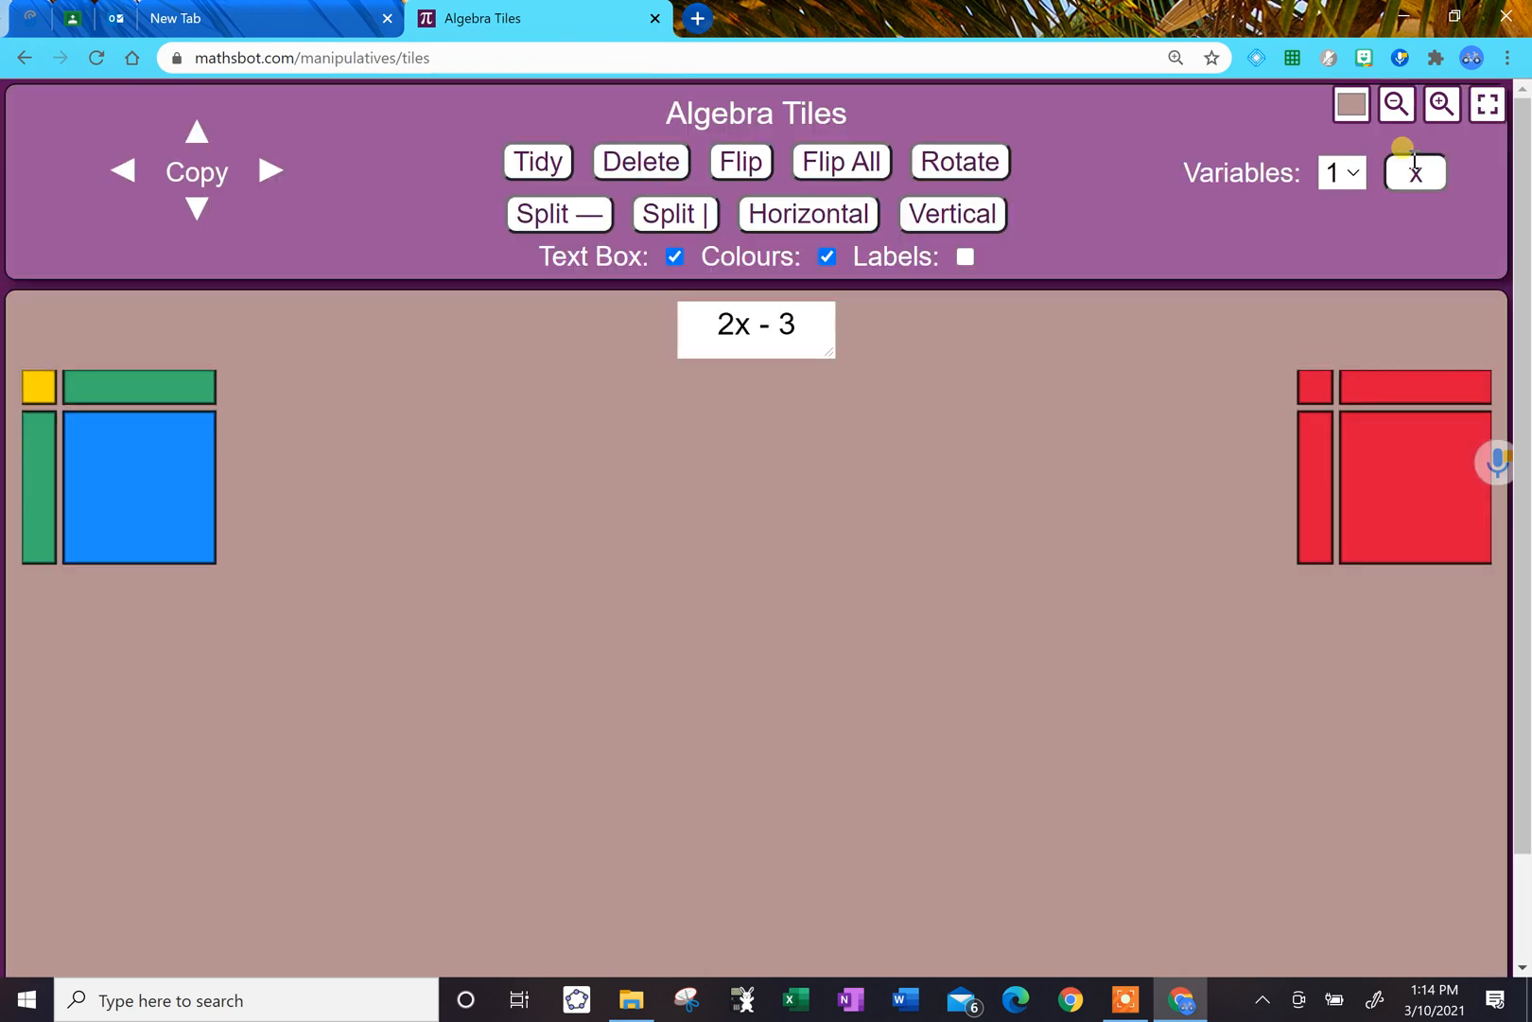
click(1415, 172)
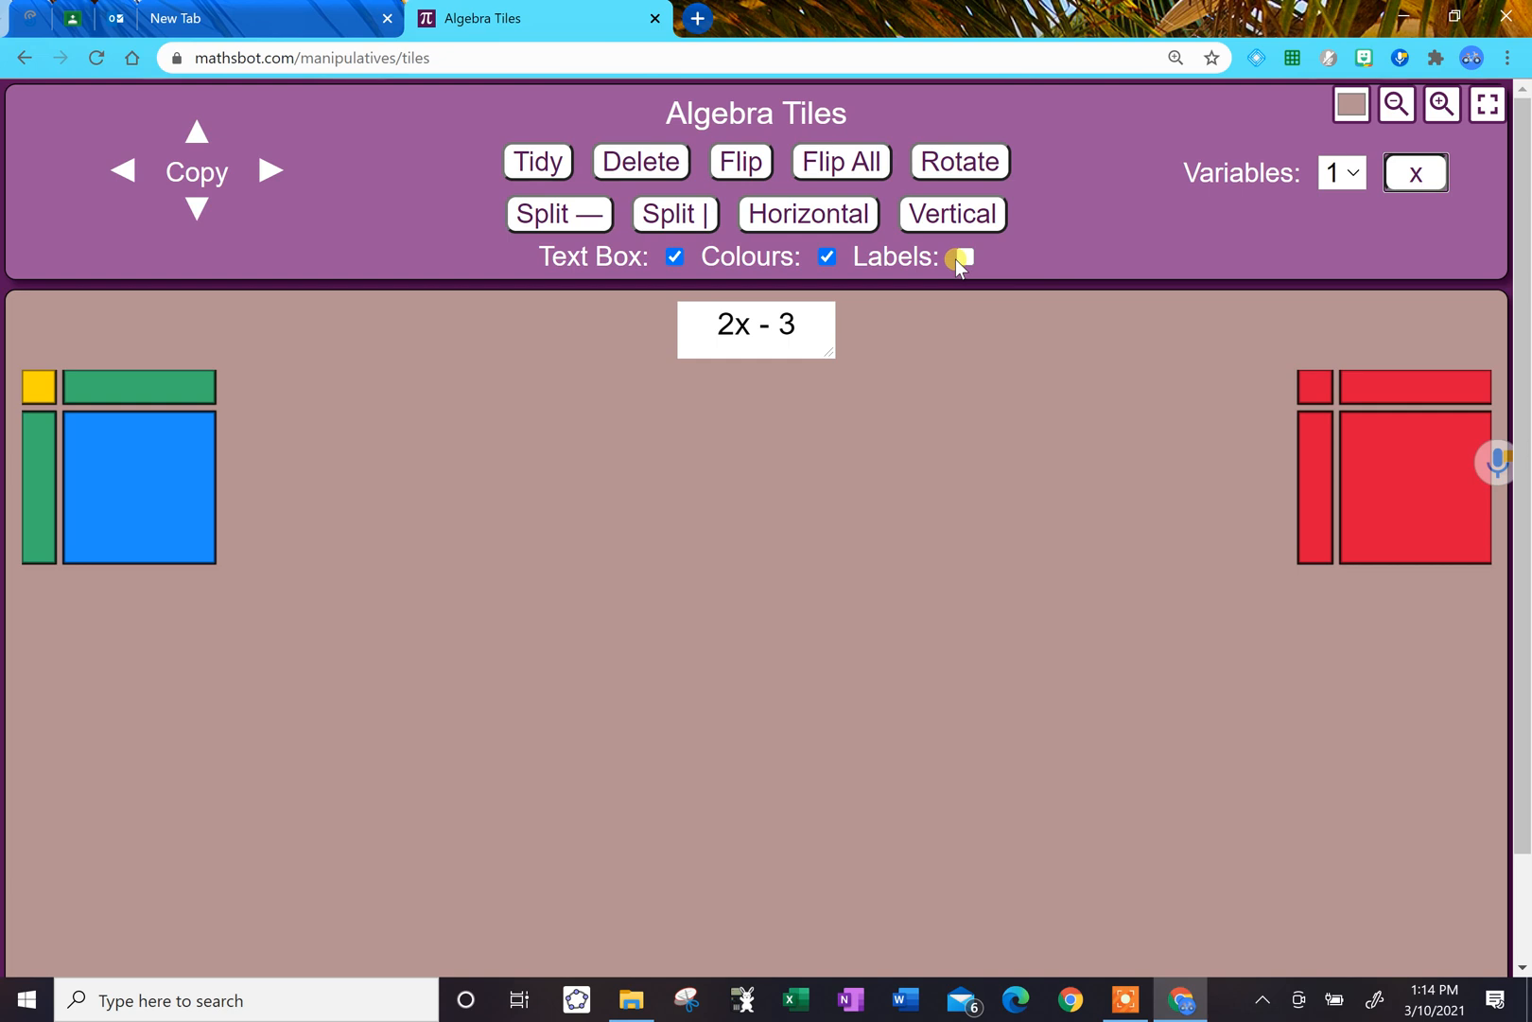
- Show tile labels in colour, toggling Colours off and on, with the variable kept as x
click(964, 257)
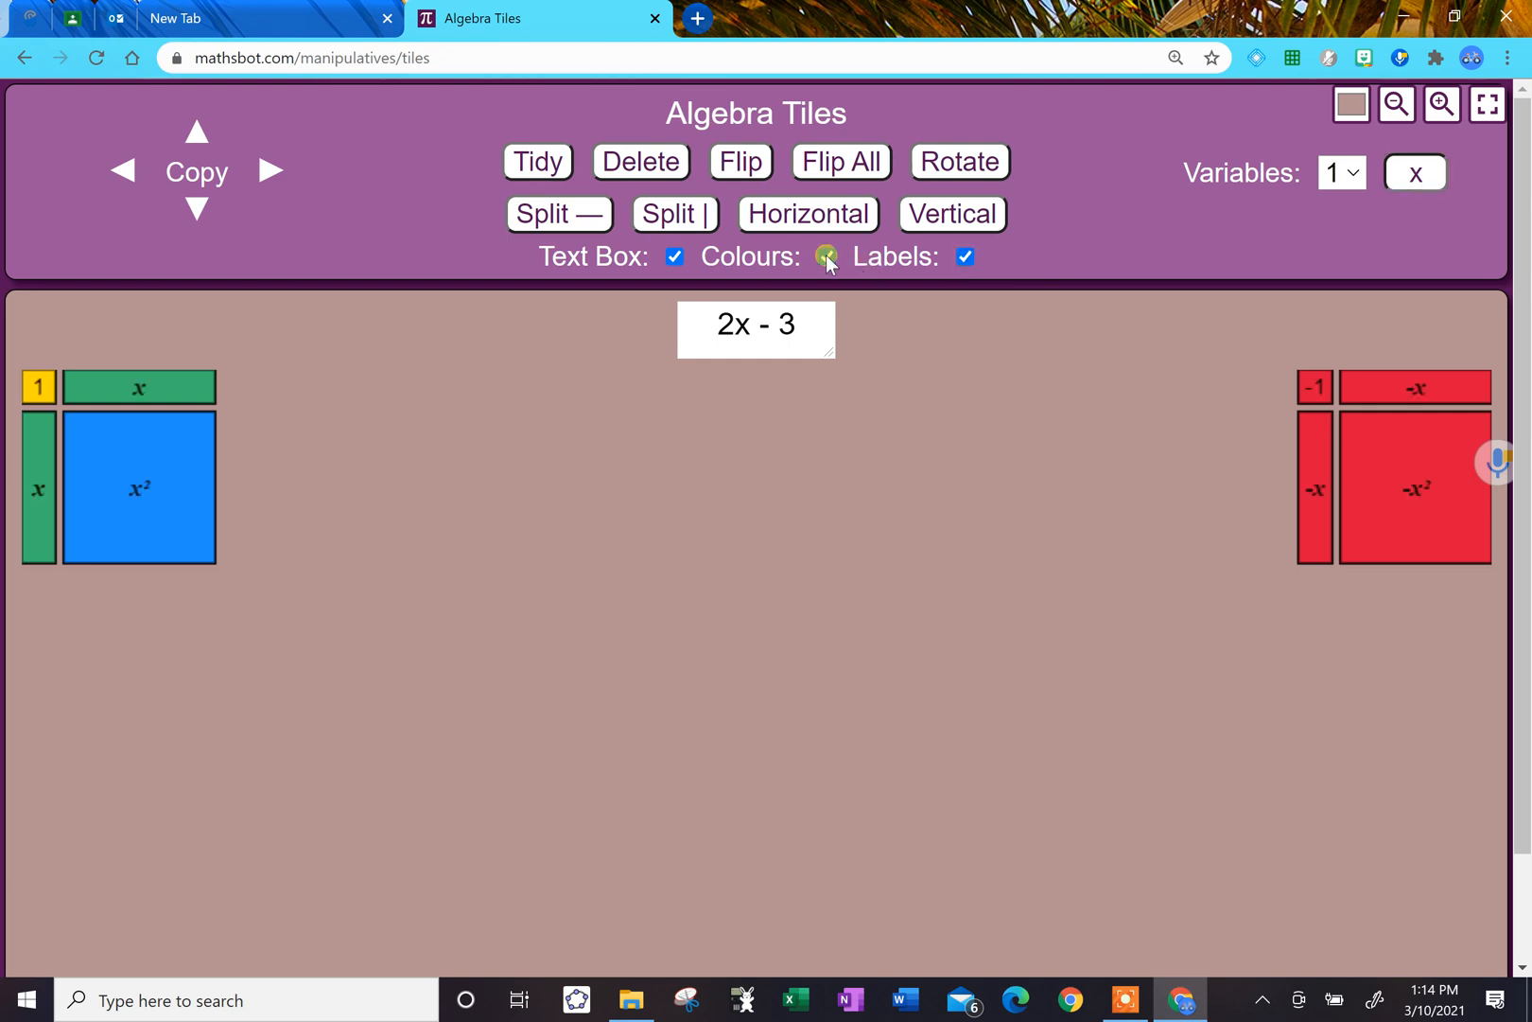
click(821, 255)
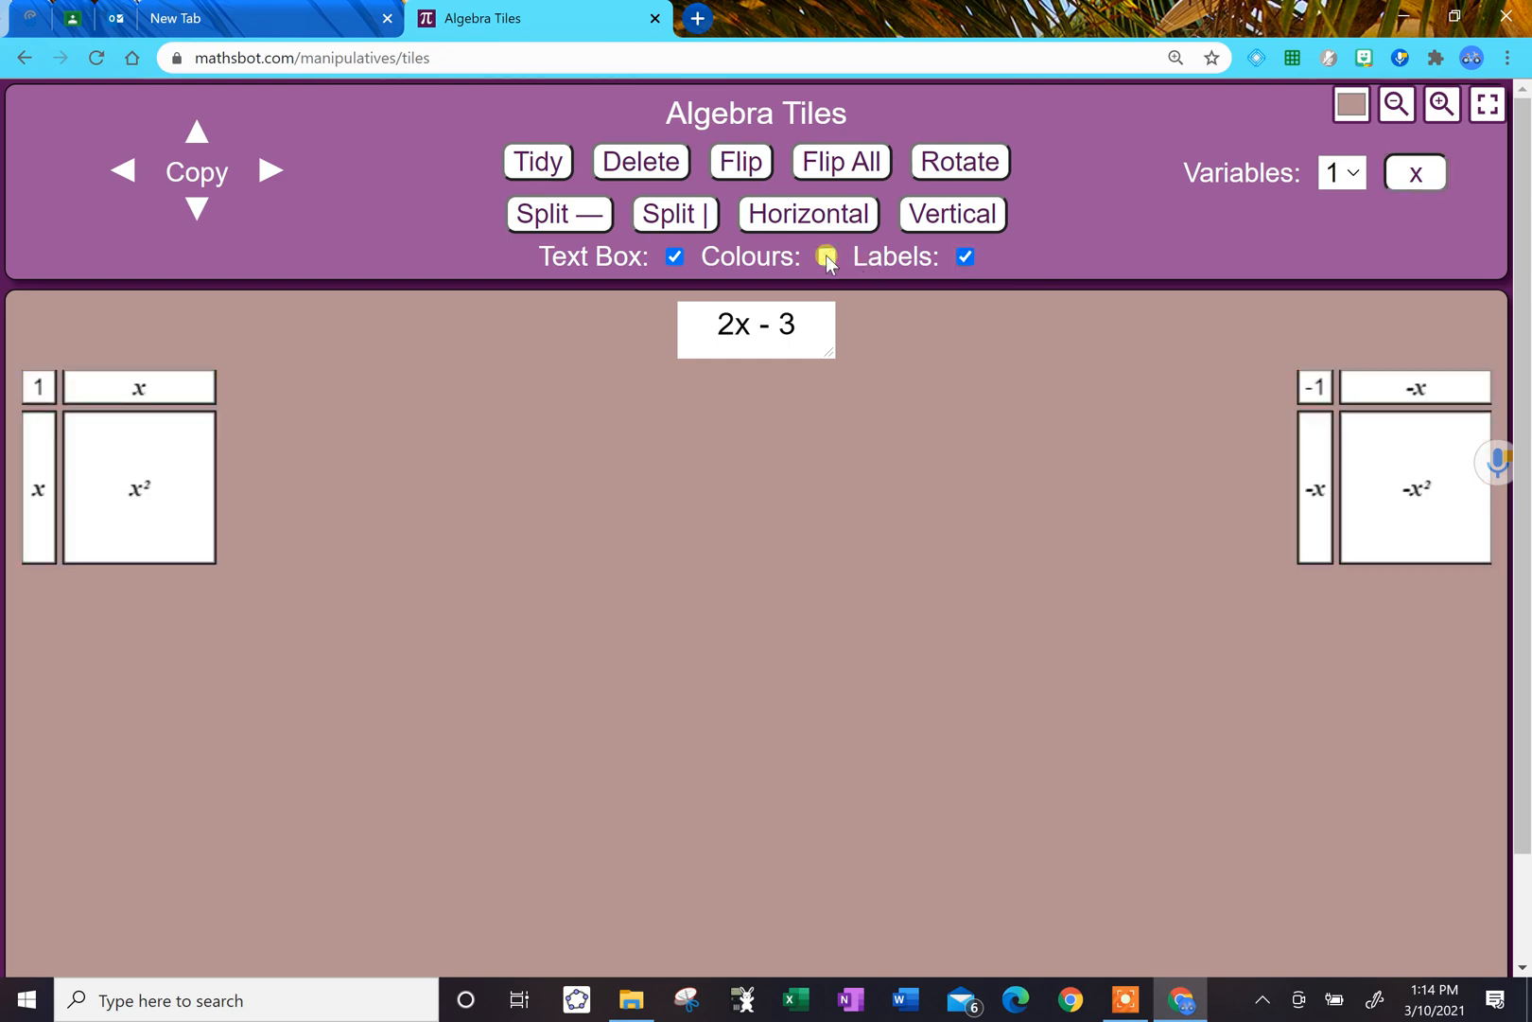
click(825, 257)
text(w)
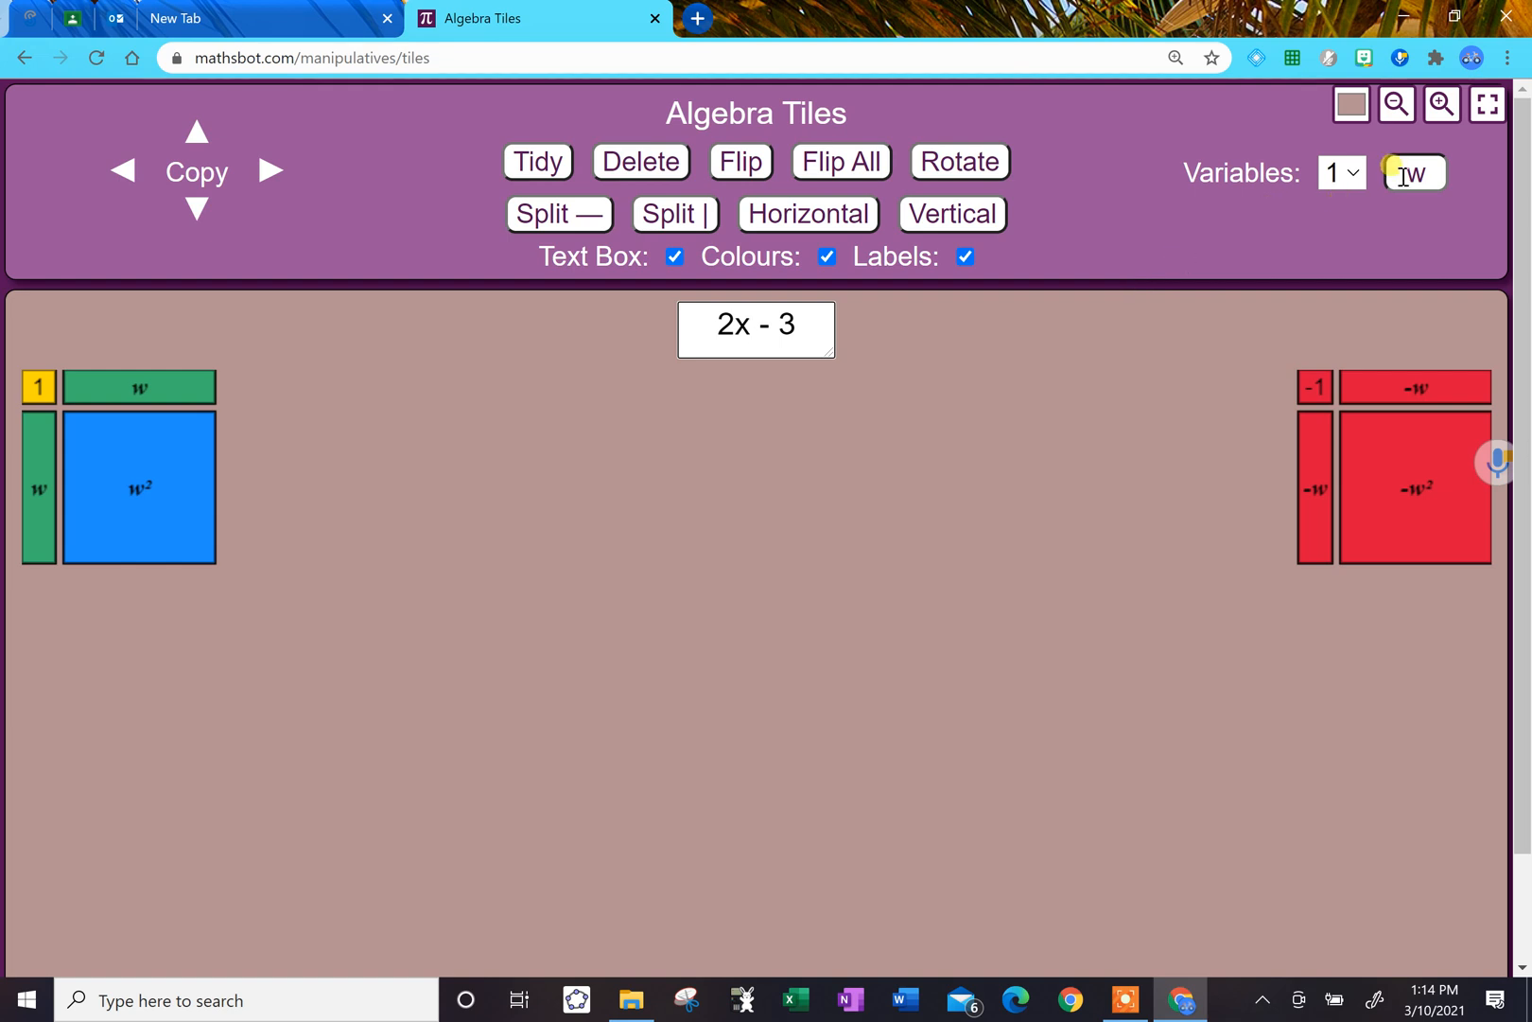
text(x)
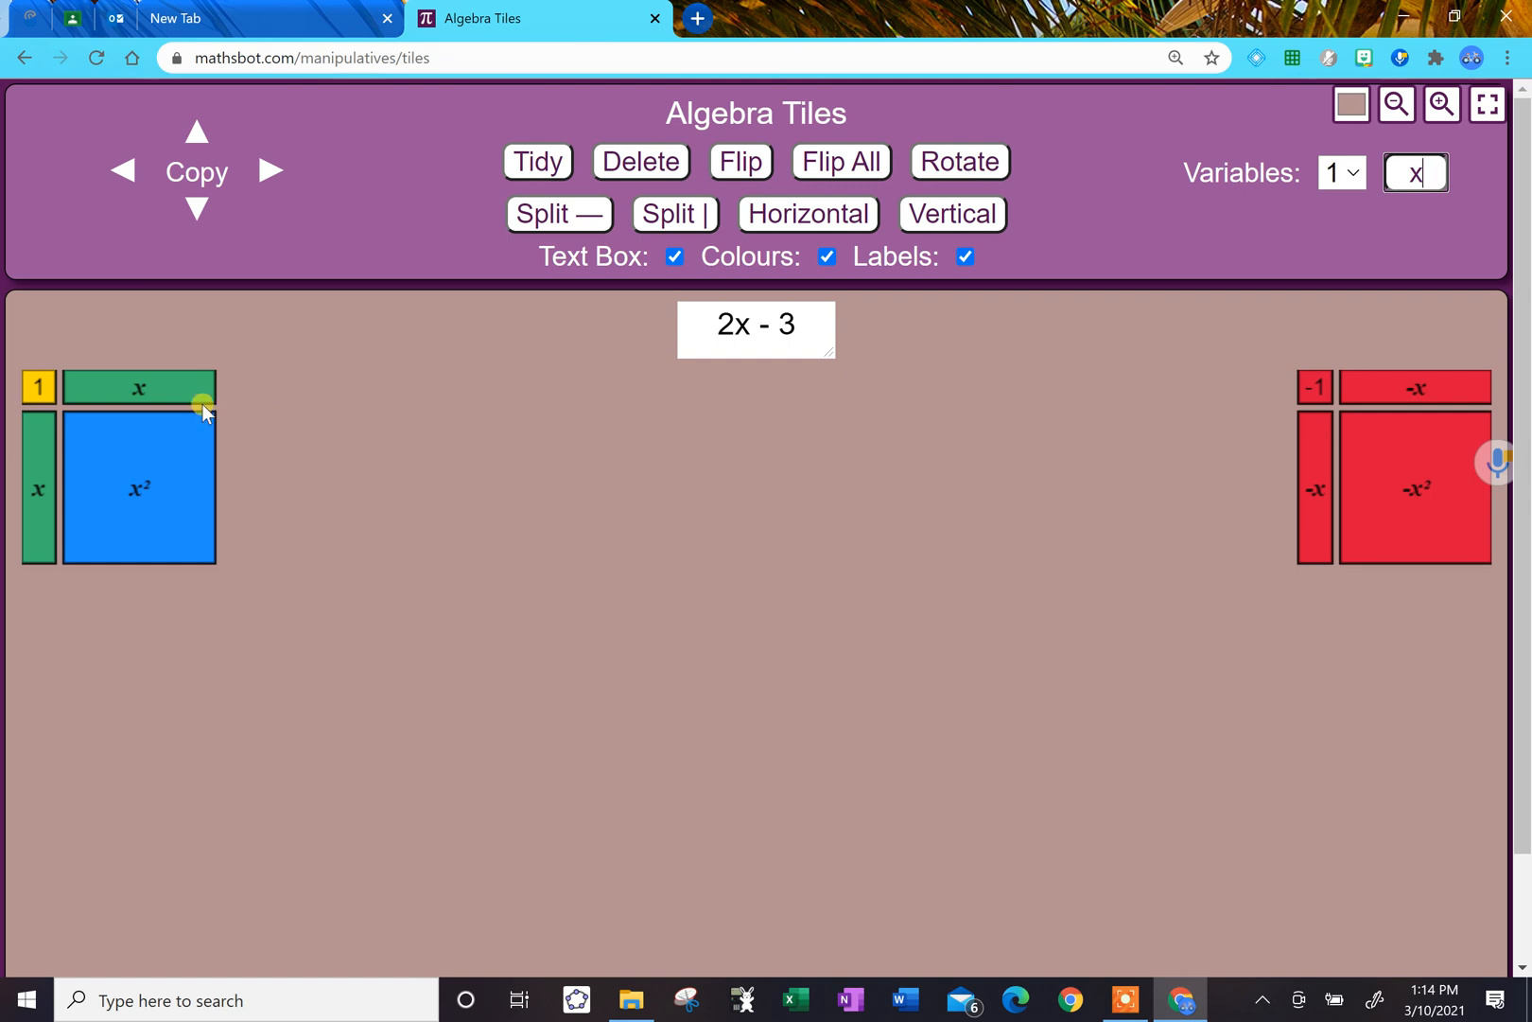
- Place two x tiles in the centre and a -1 tile to their right
drag(138, 388, 651, 486)
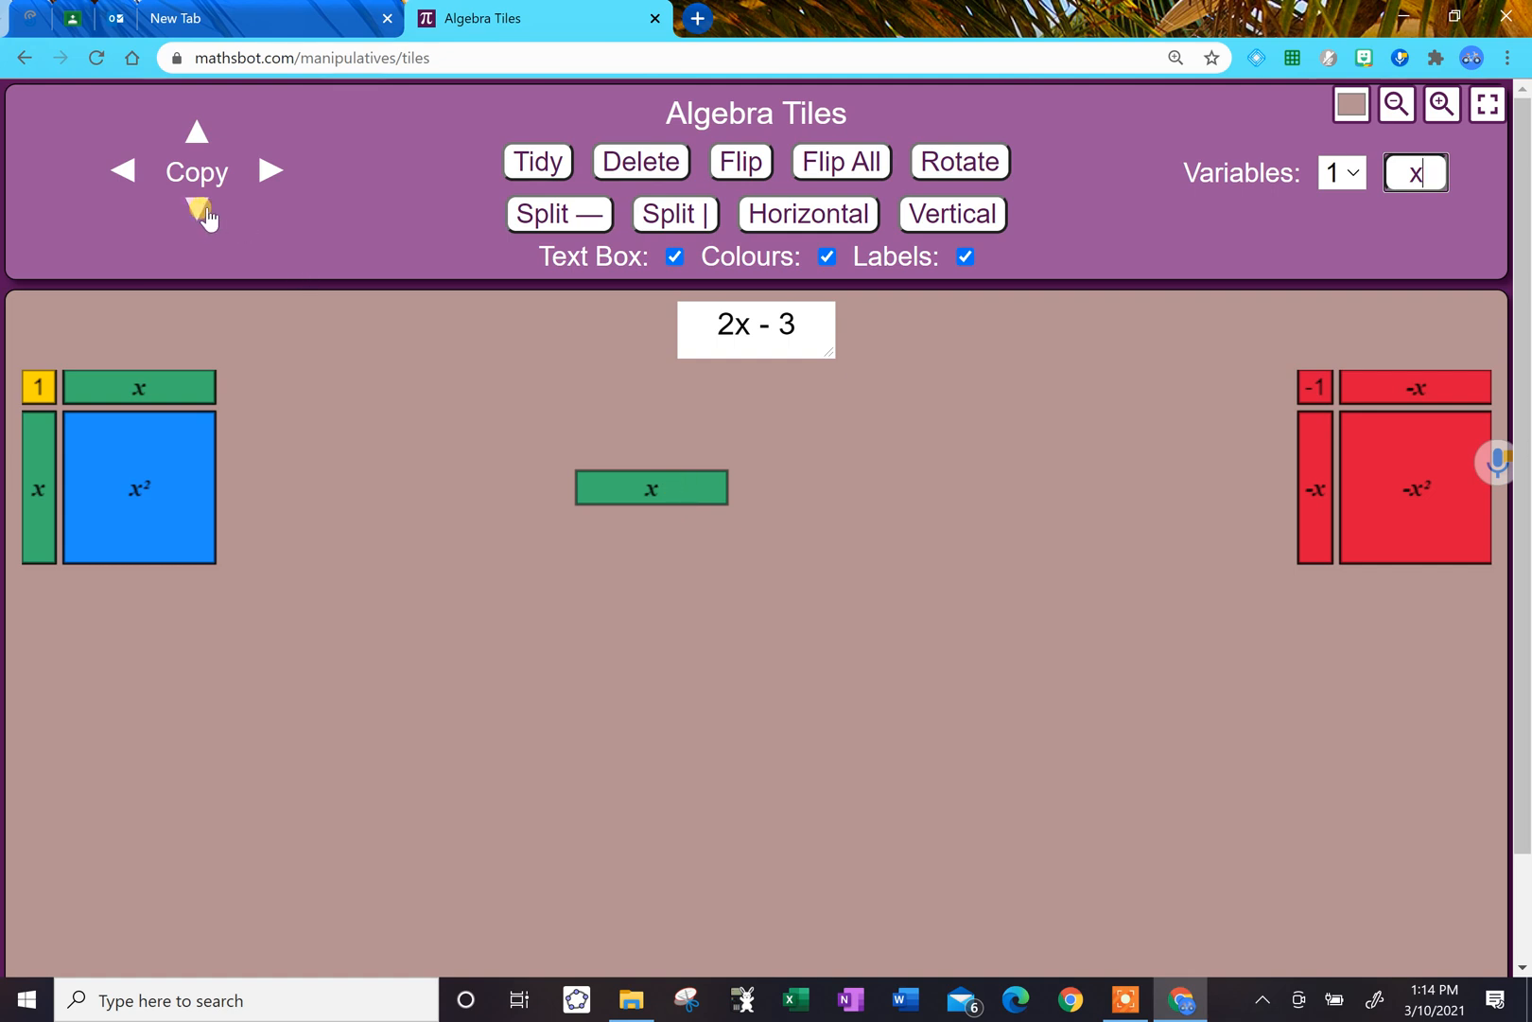
click(268, 170)
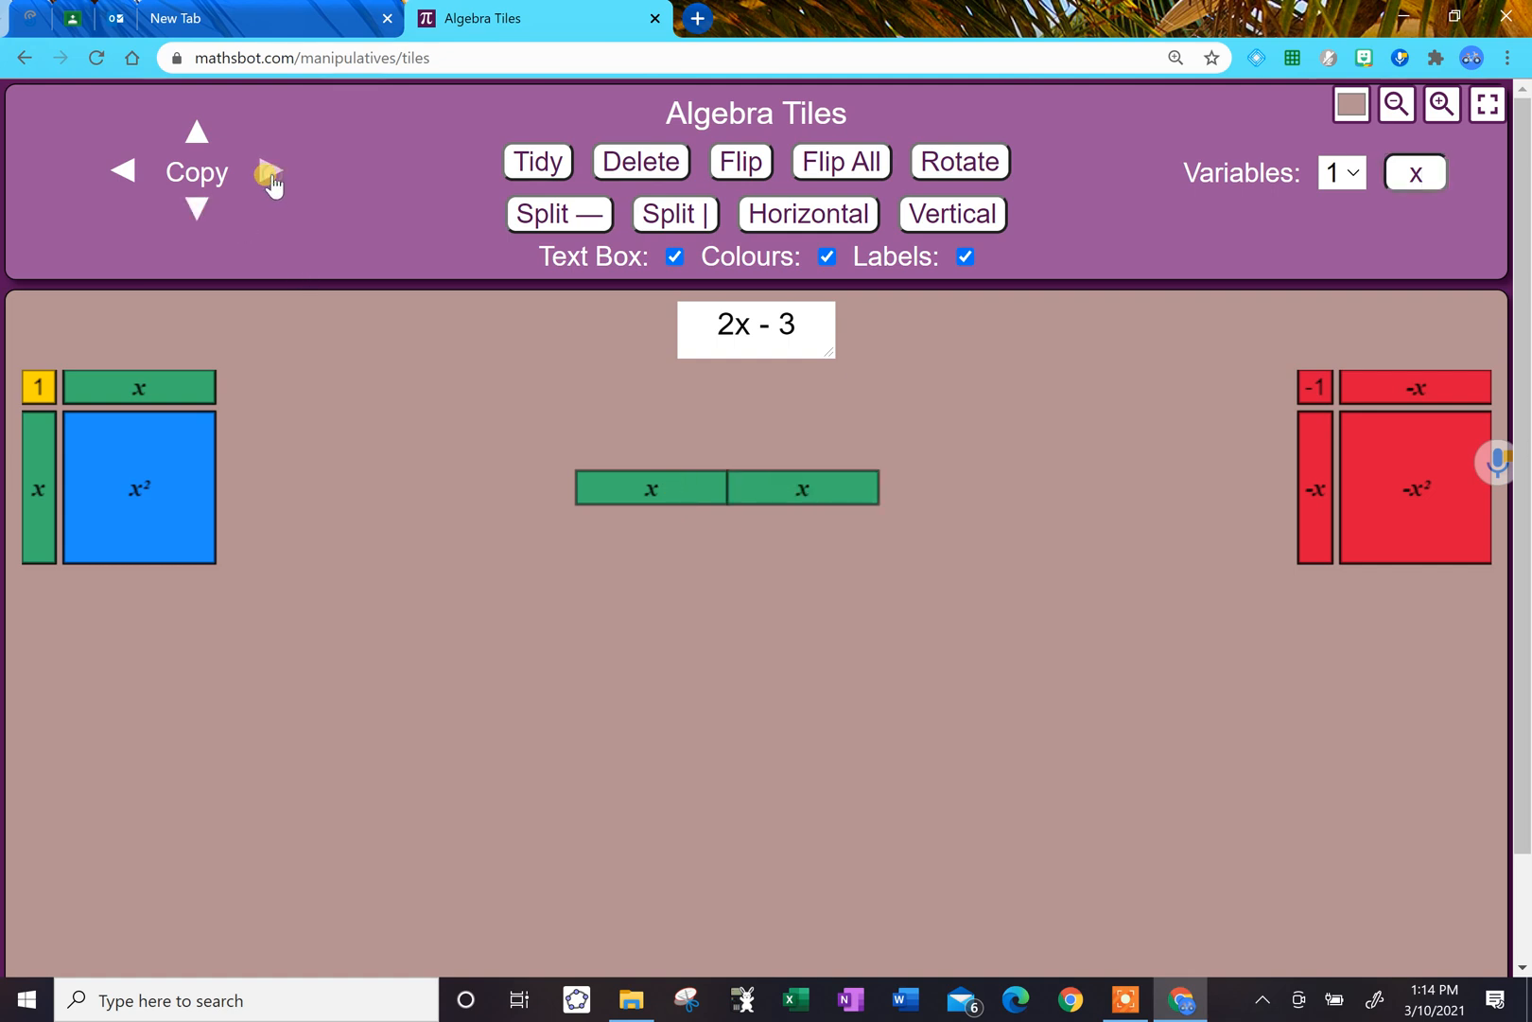
mouse_move(1304, 384)
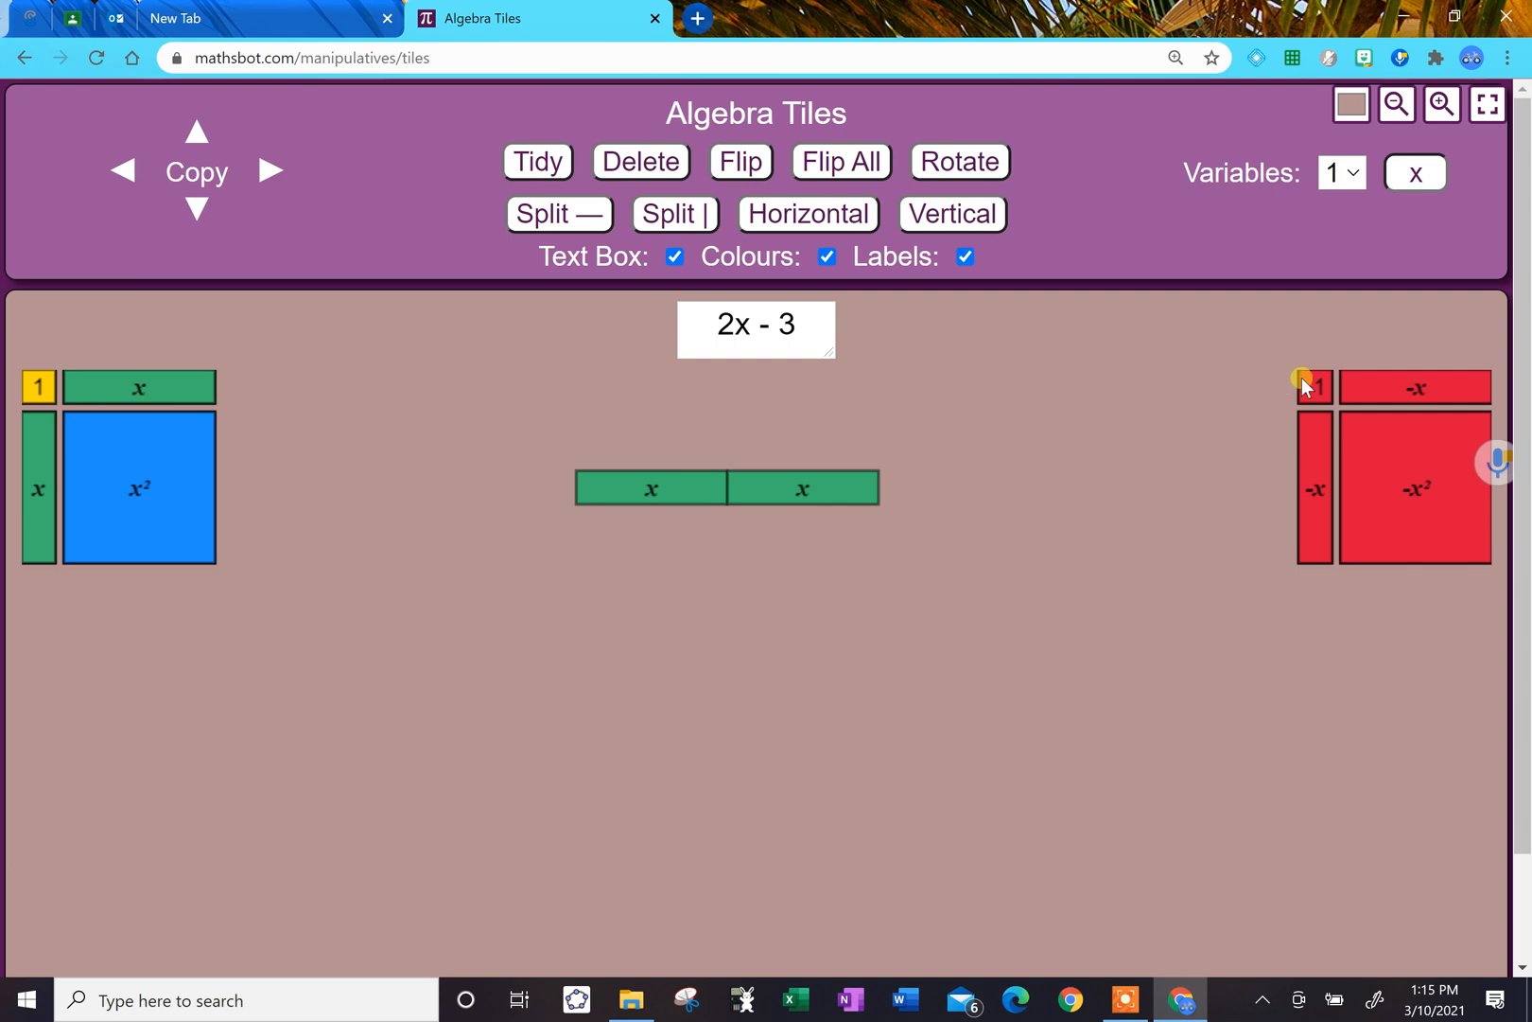
drag(1313, 386, 927, 488)
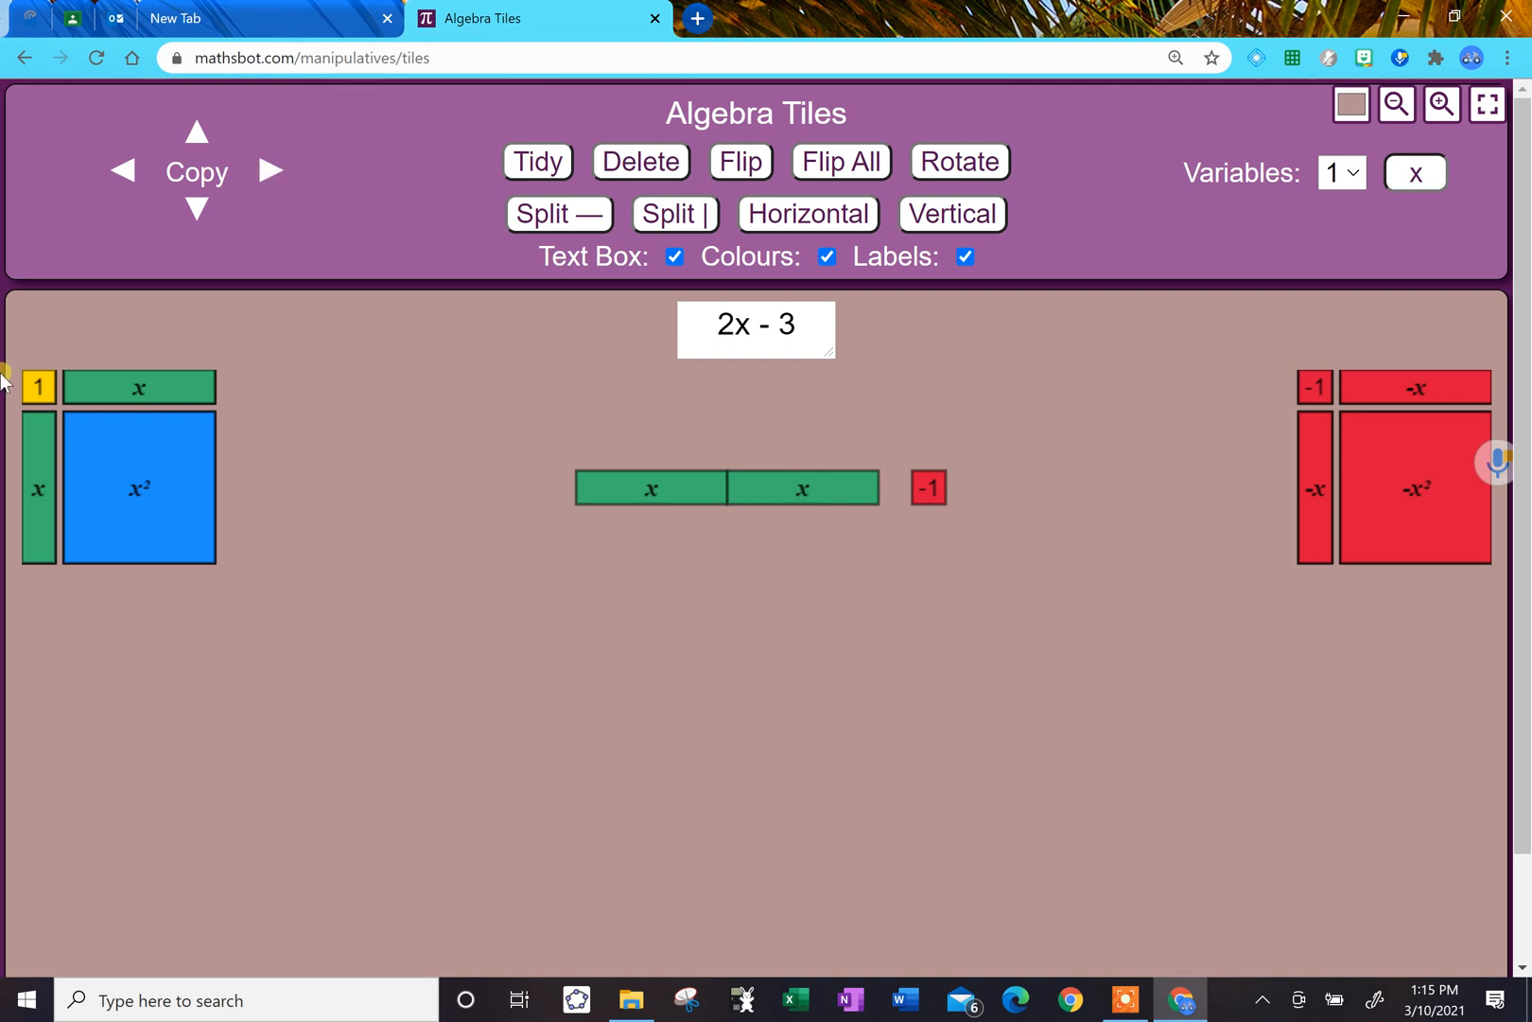
mouse_move(1389, 428)
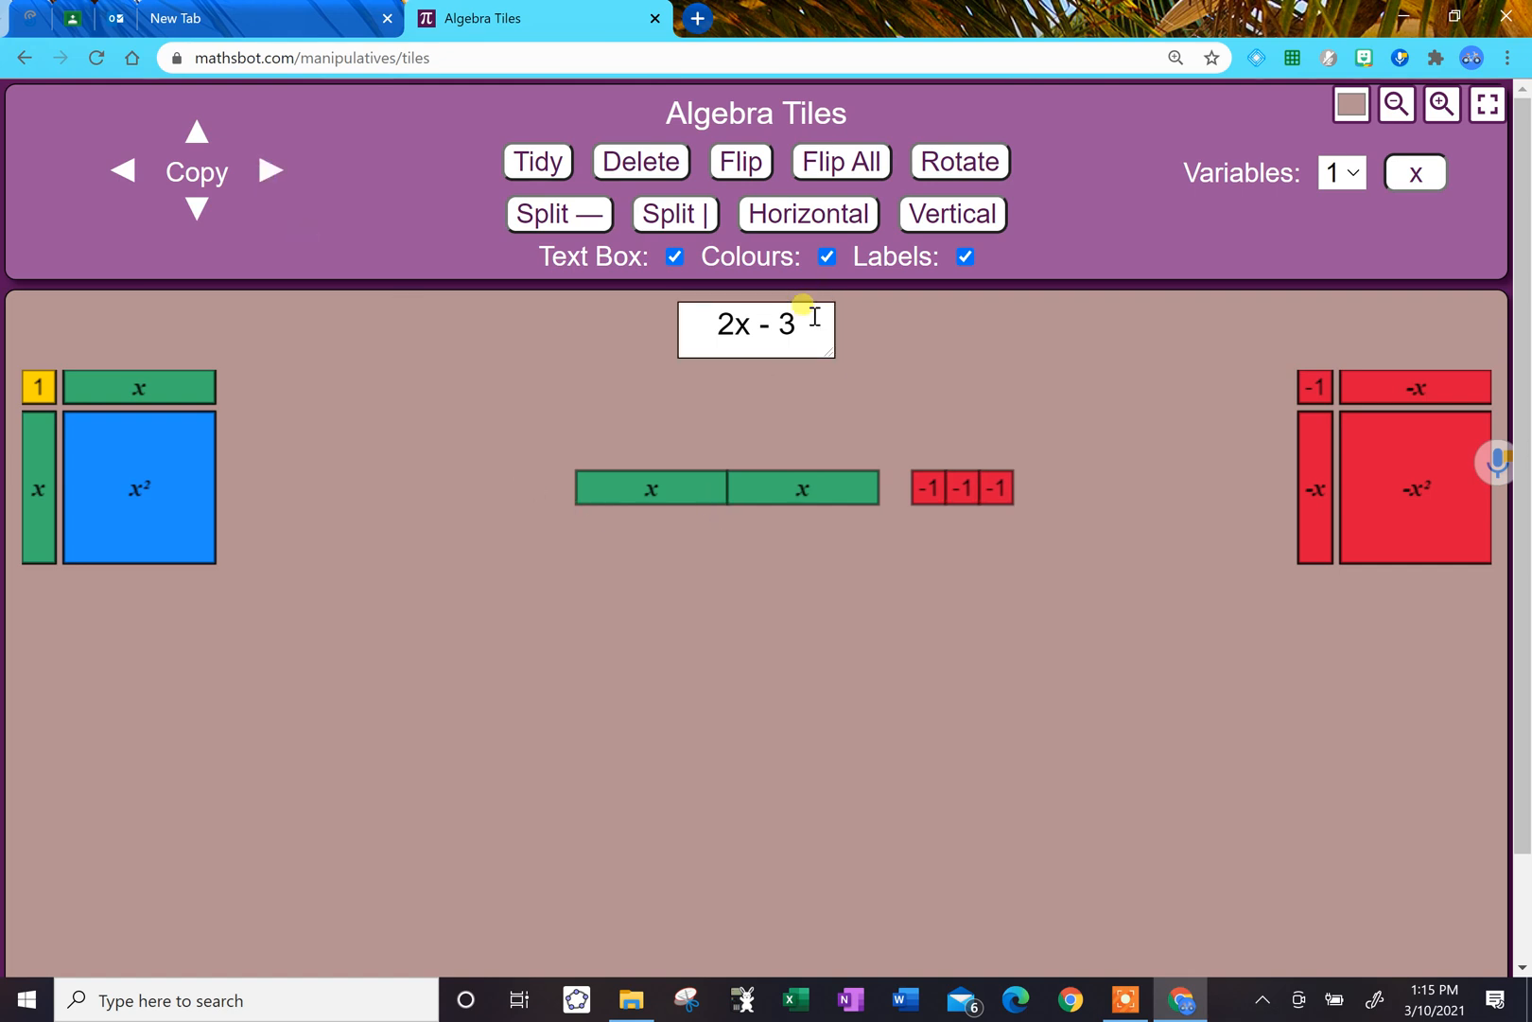
- Add '=' to the question and line the three -1 tiles up beside the x tiles
text(= 4)
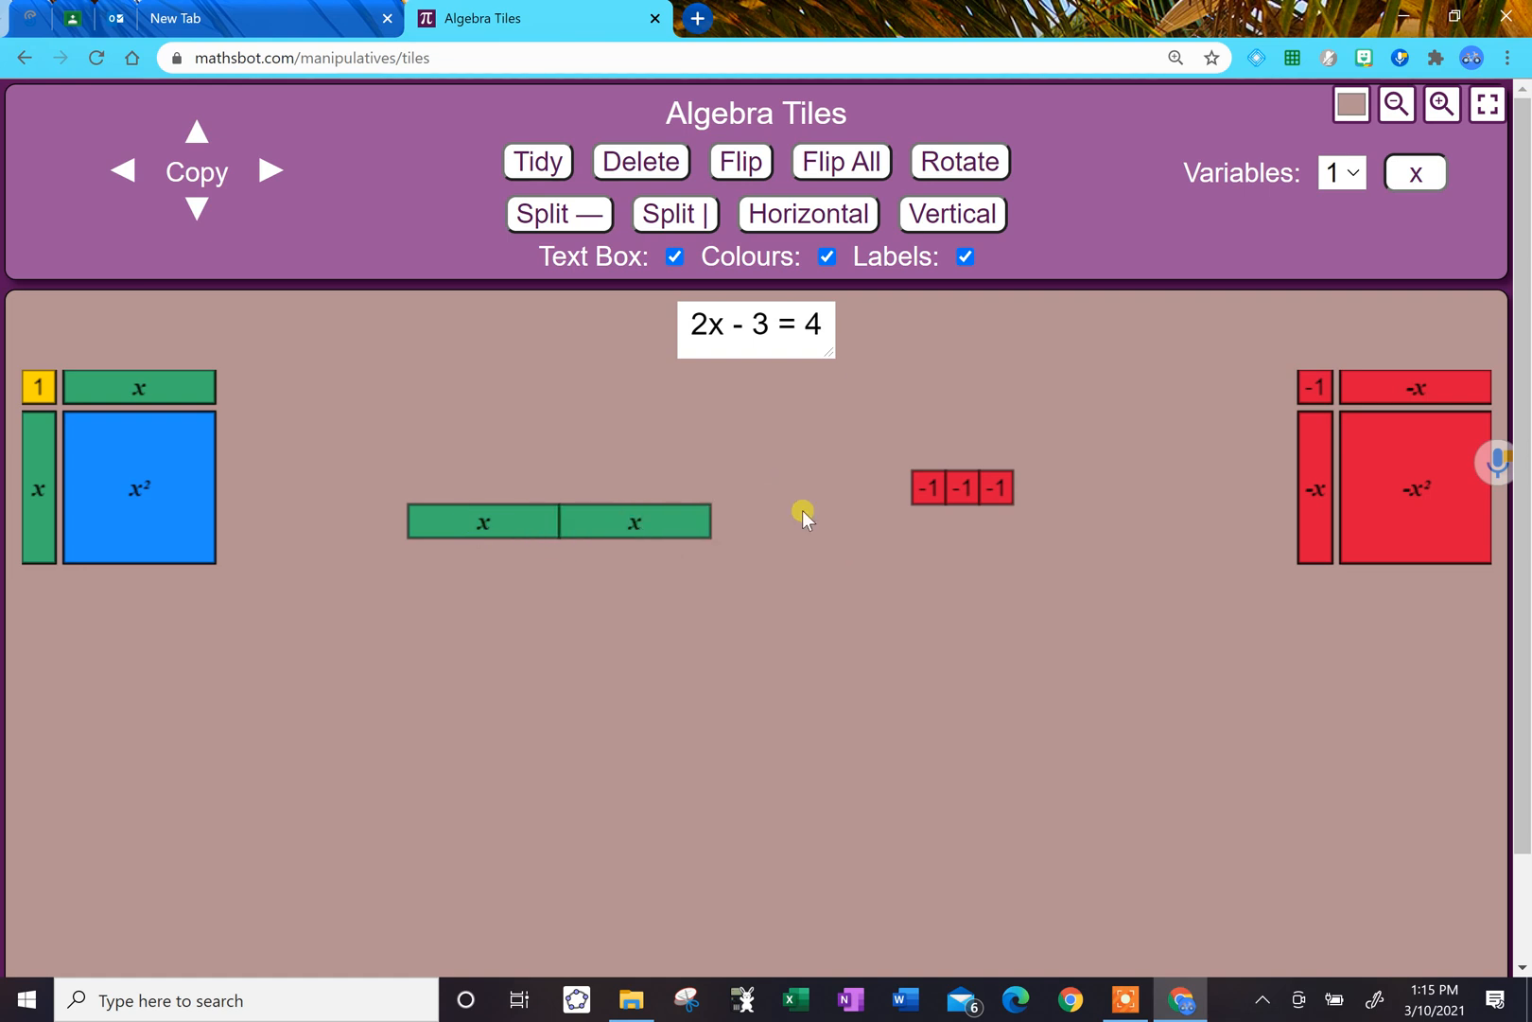
drag(927, 486, 744, 520)
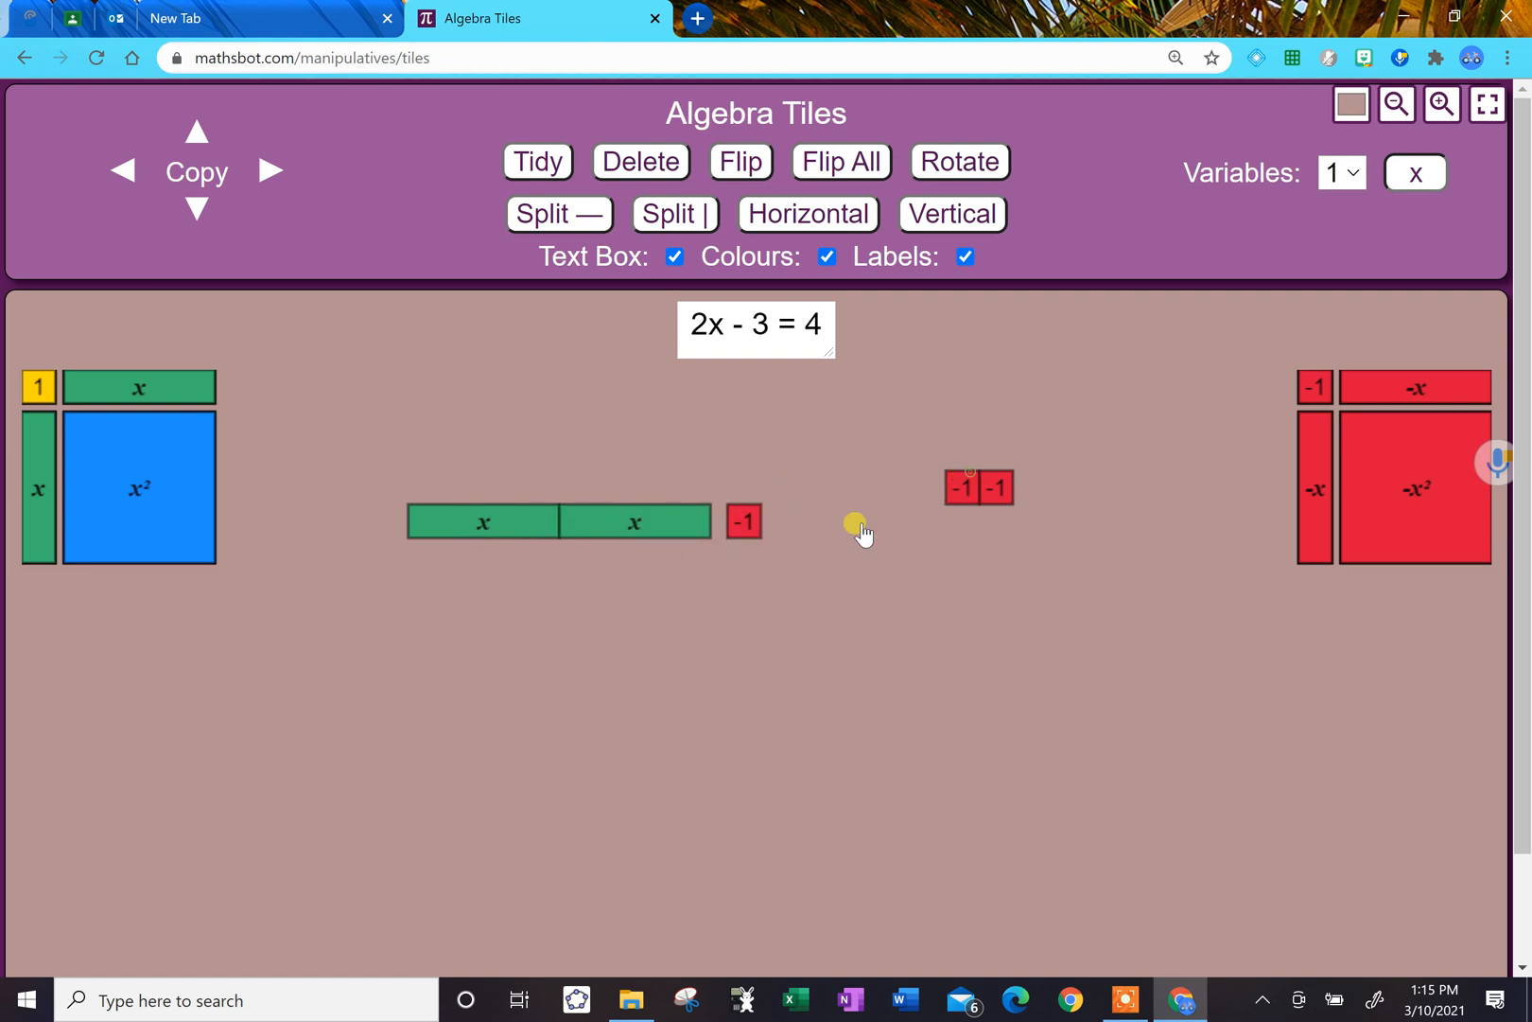
drag(961, 486, 779, 520)
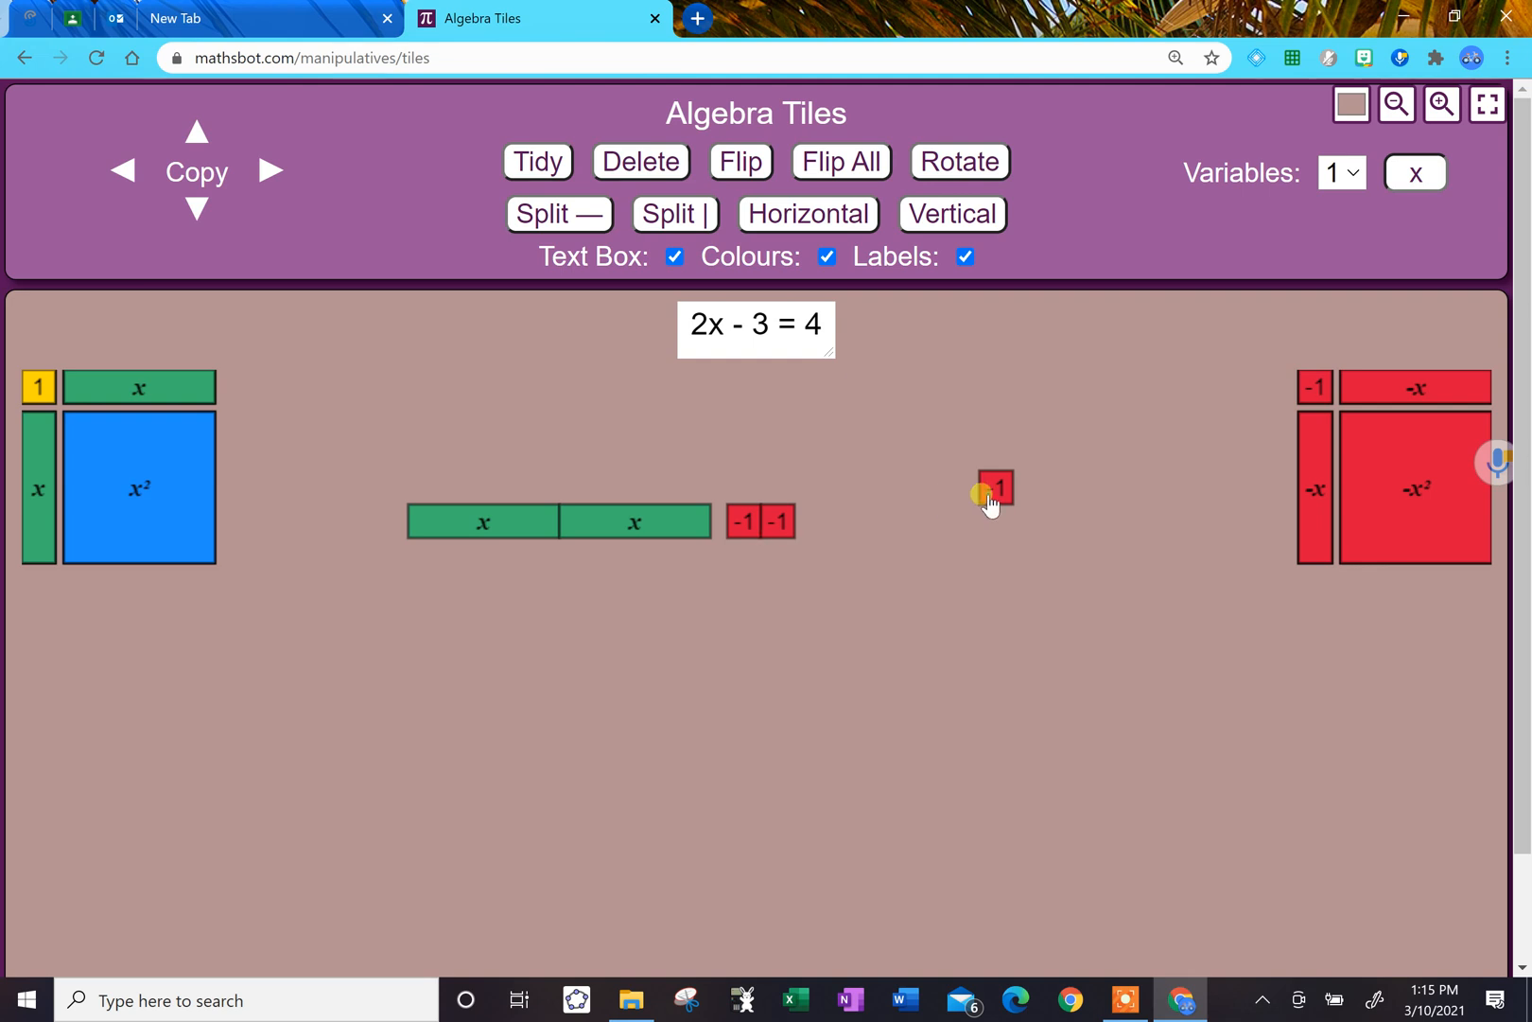
drag(995, 488, 808, 520)
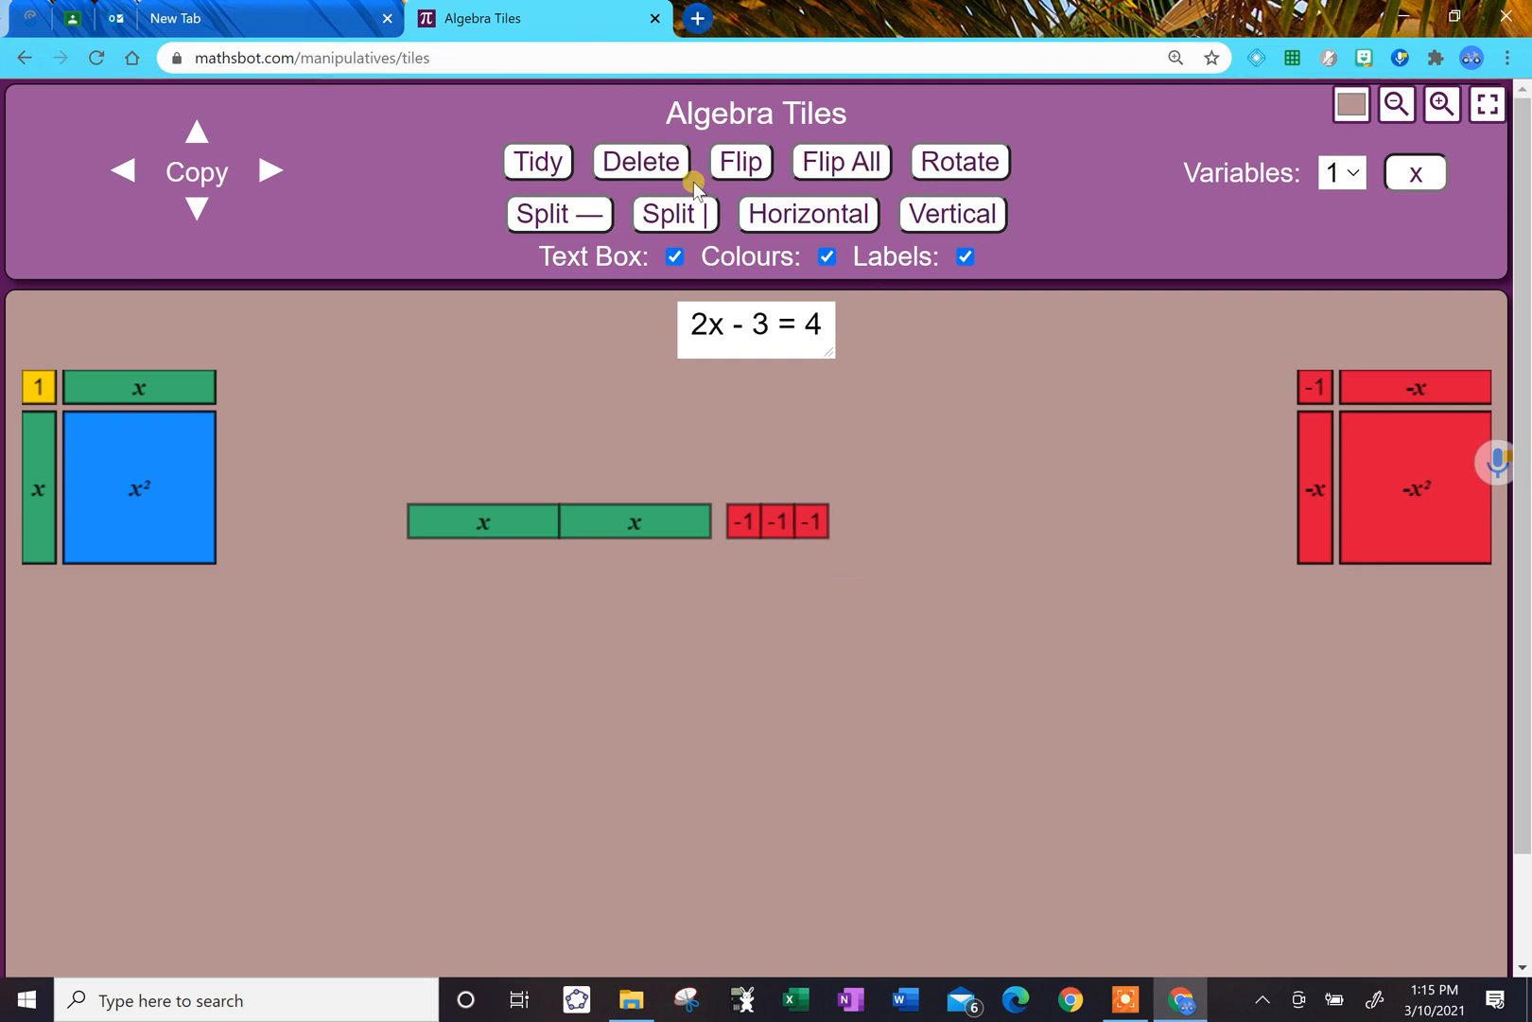
- Place an equals bar right of the -1 tiles with copied positive unit tiles on its right
click(951, 214)
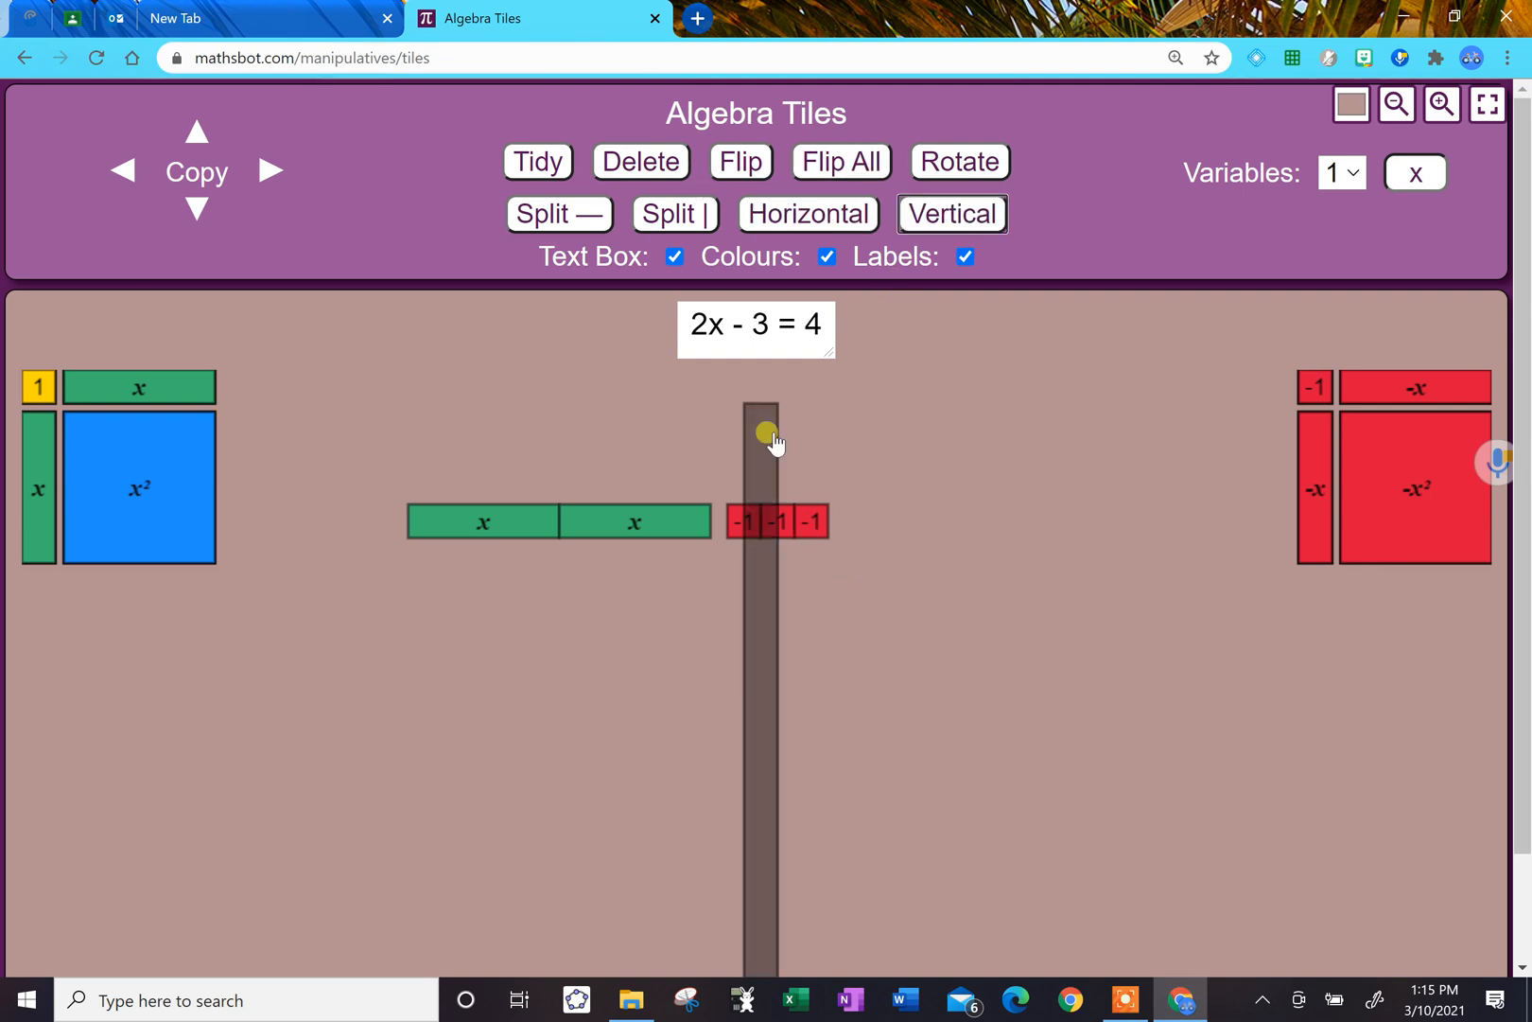
drag(765, 435, 862, 510)
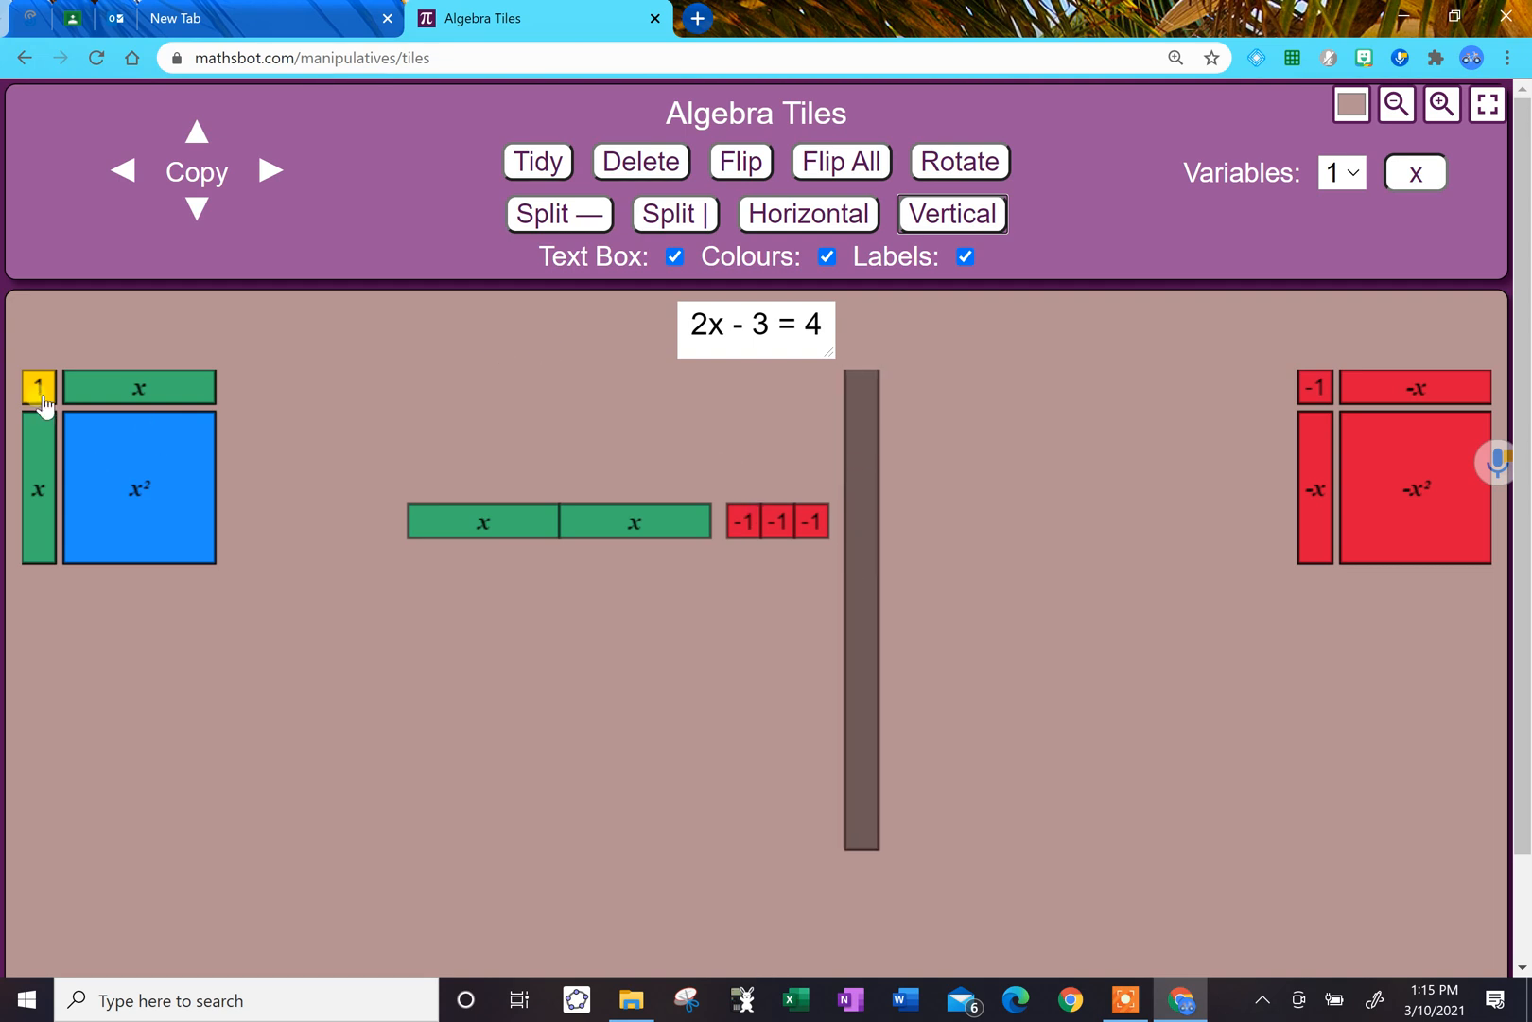
drag(36, 385, 927, 520)
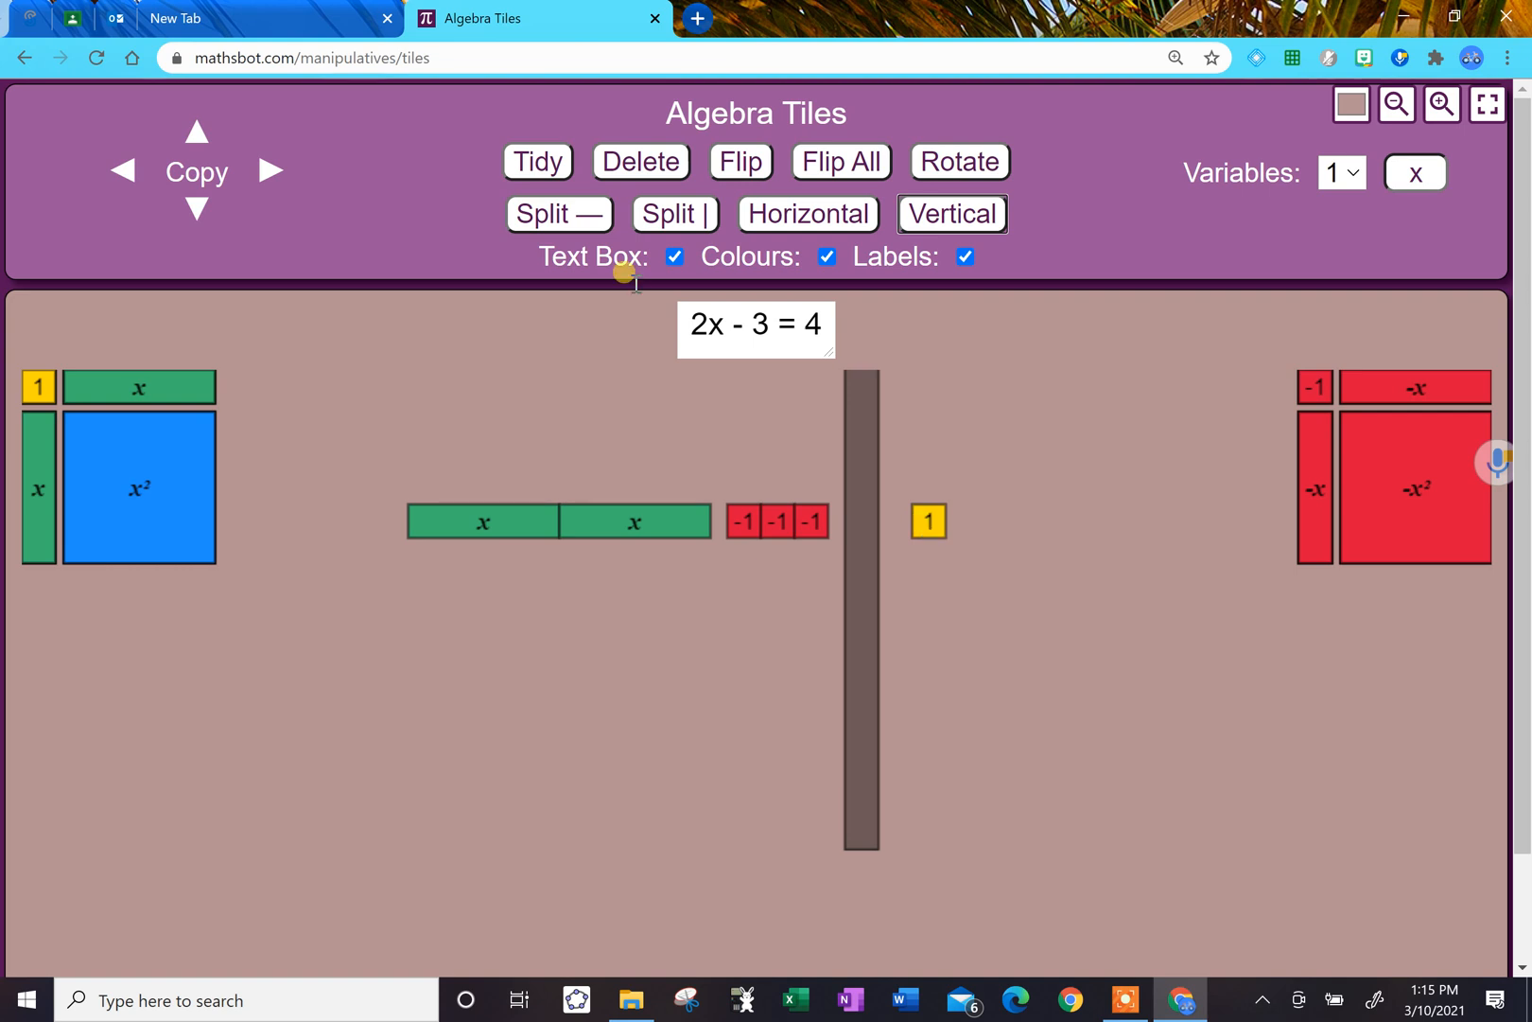
click(272, 172)
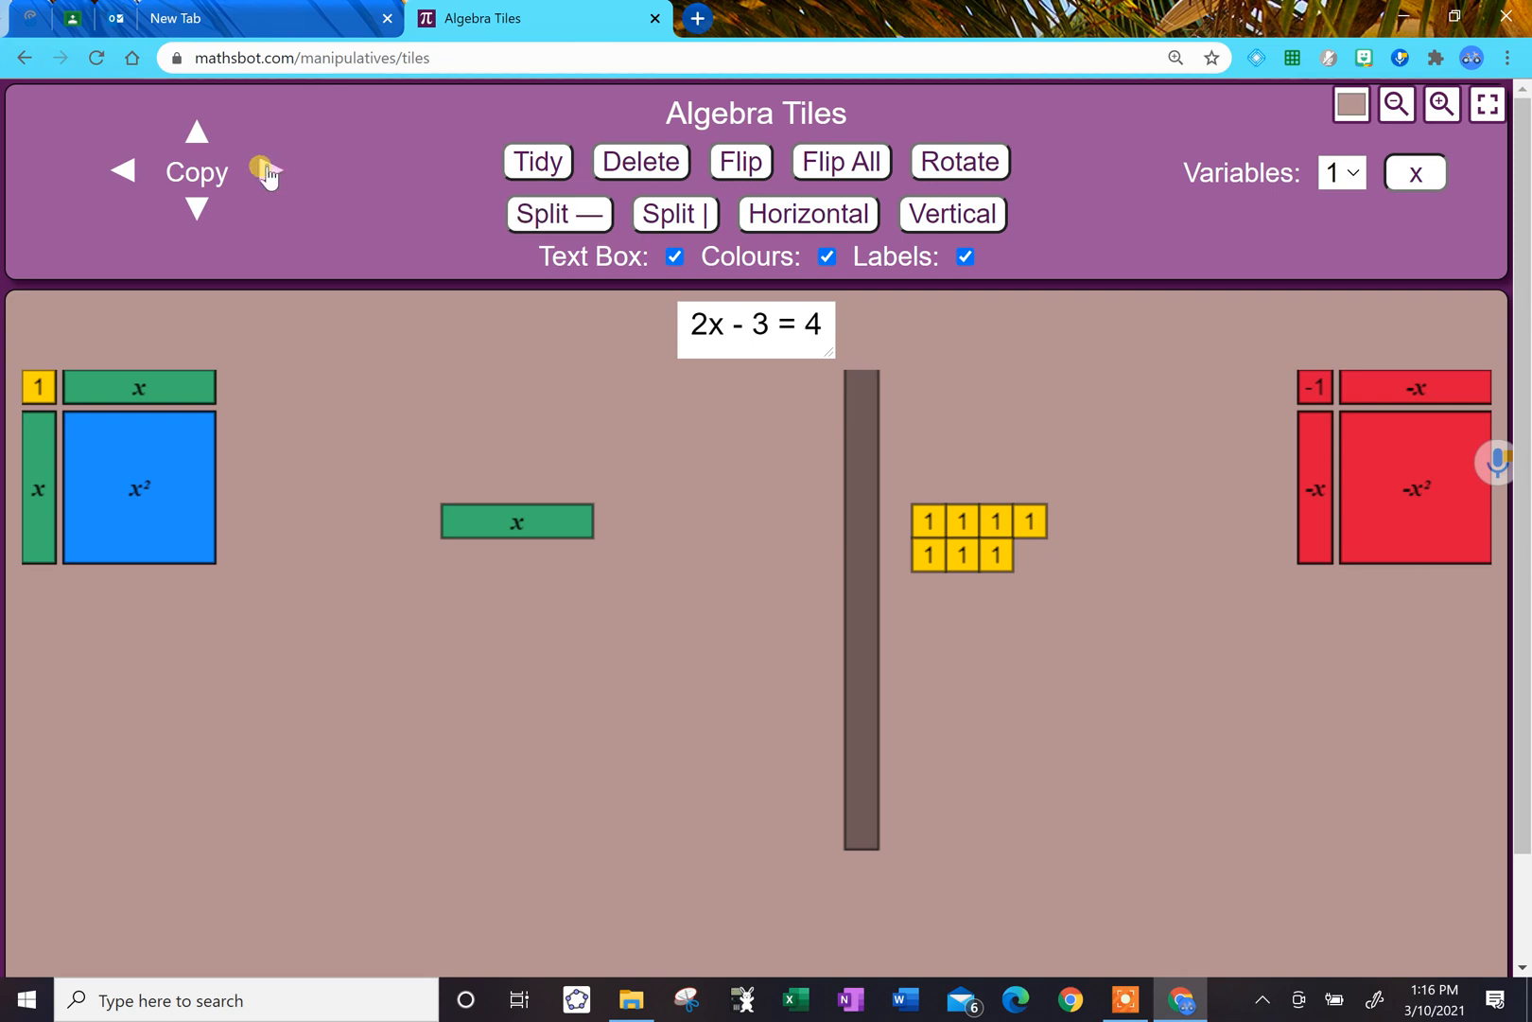
- Copy the x tile, add a horizontal bar, halve one x tile and quarter a unit tile
click(268, 172)
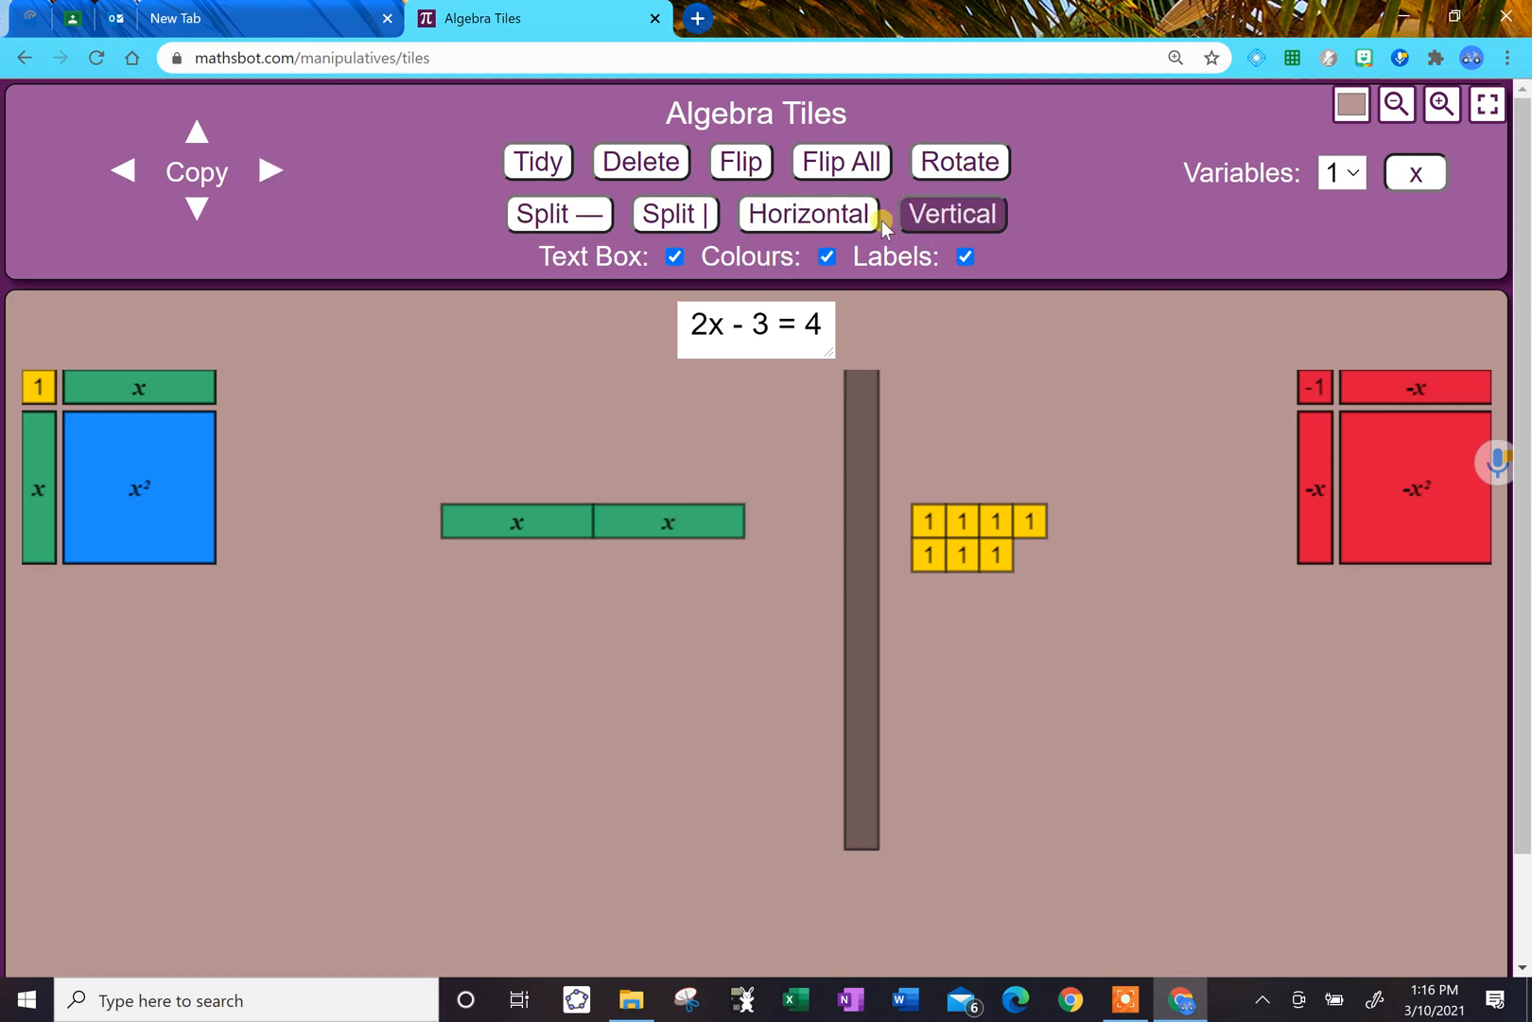
click(808, 214)
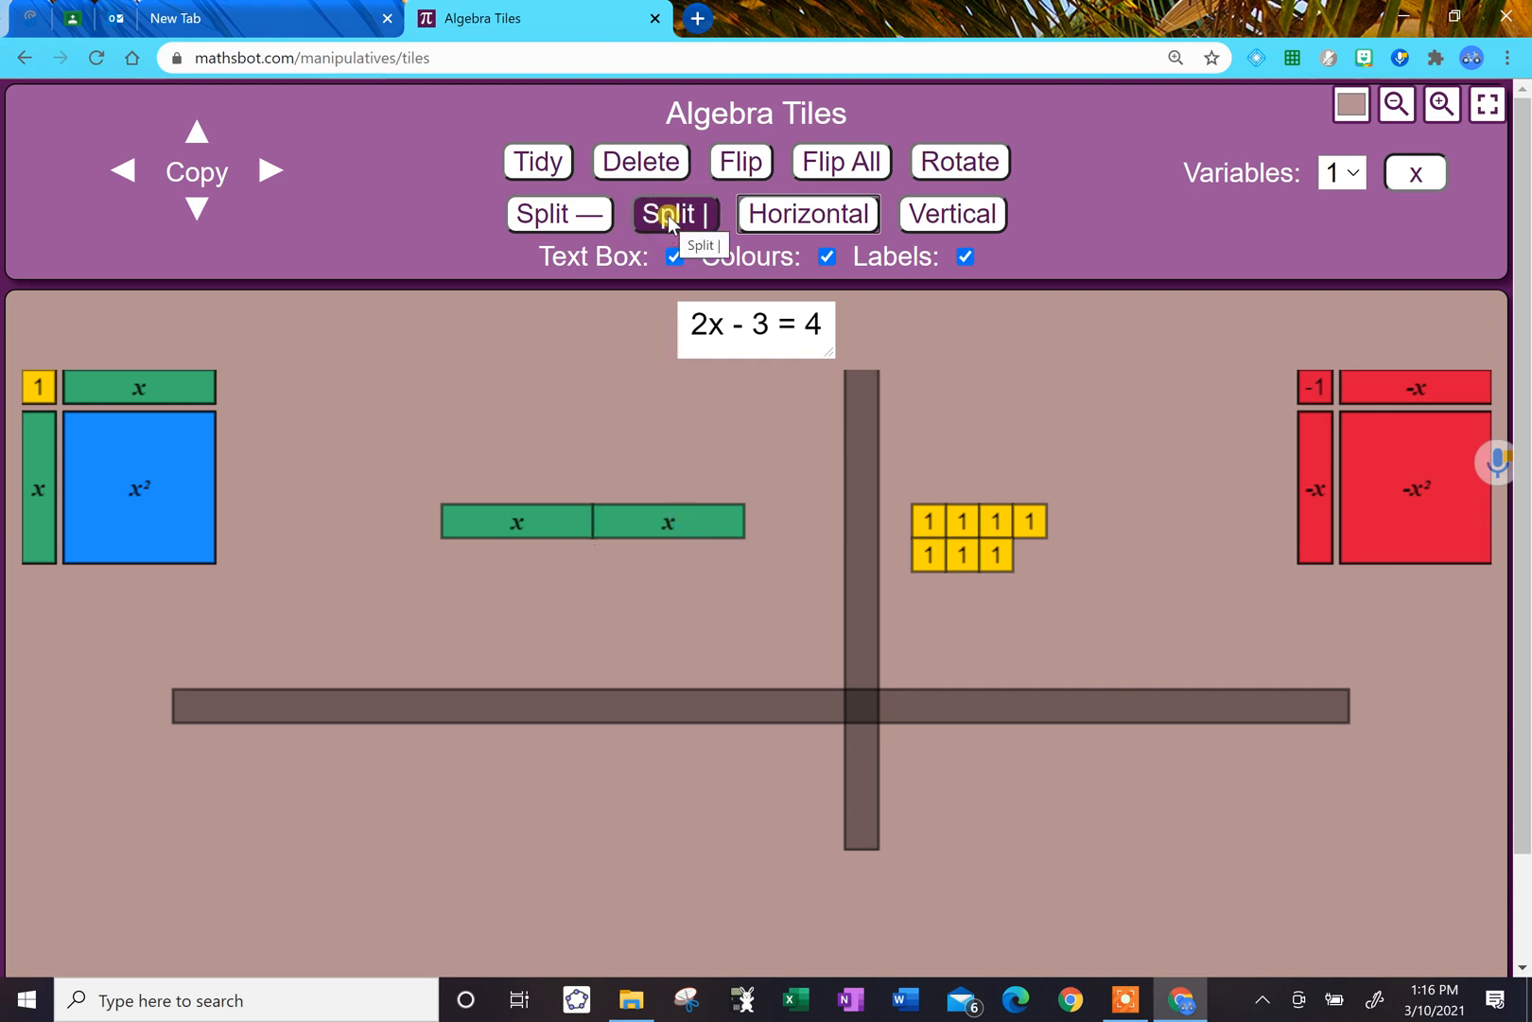
click(674, 213)
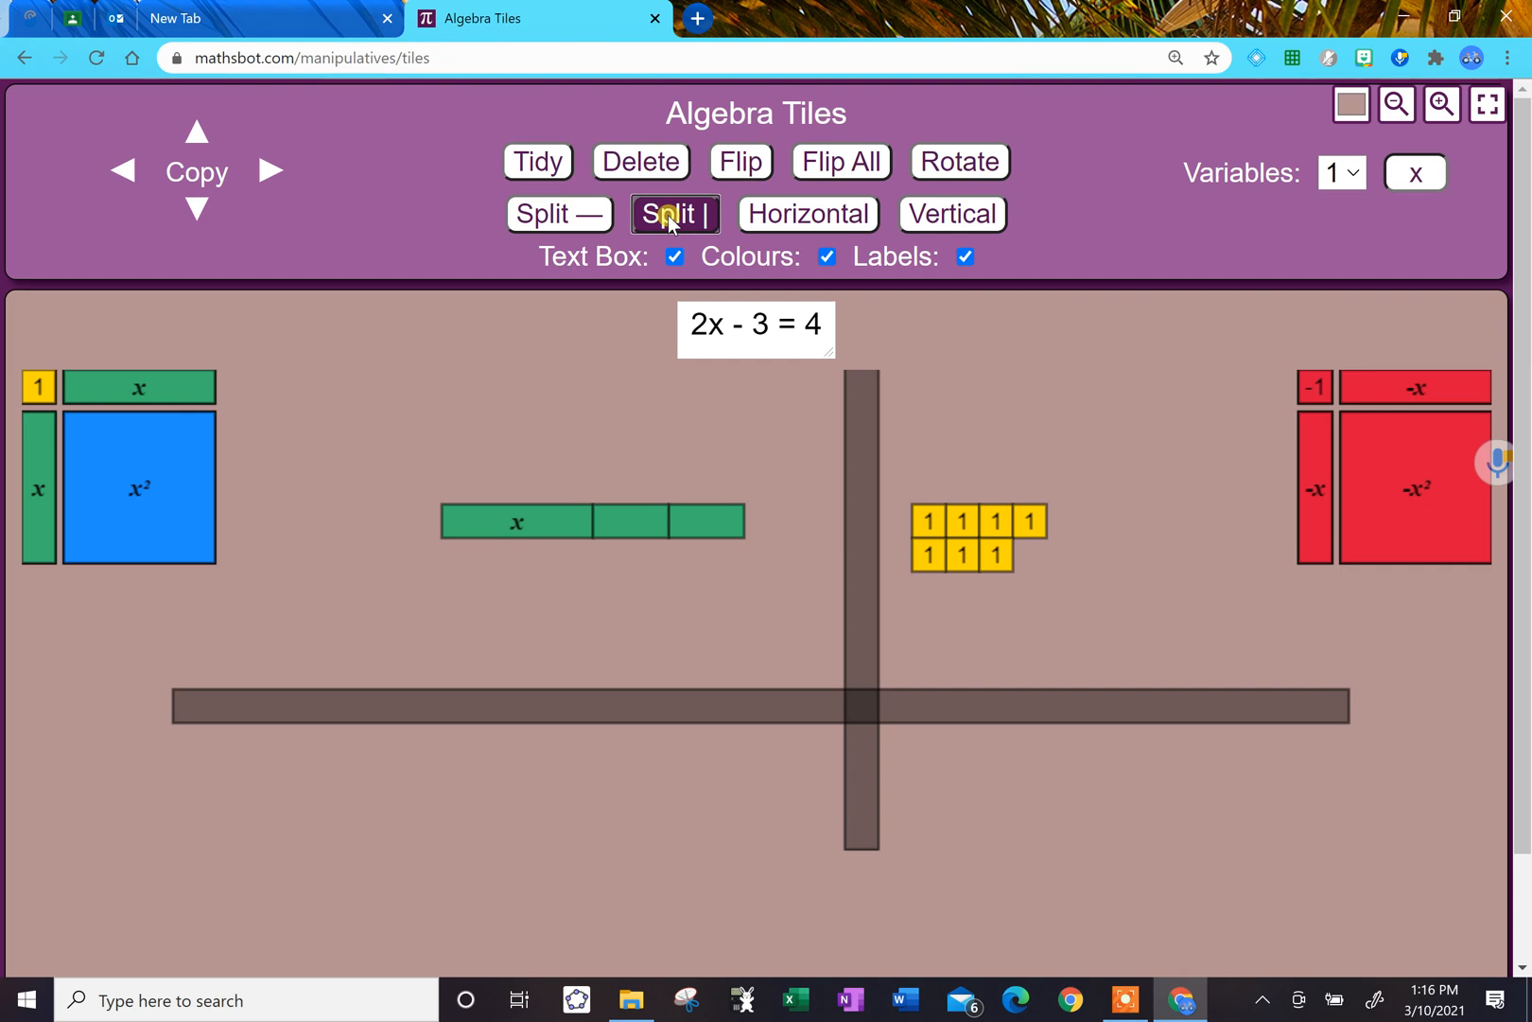
mouse_move(546, 231)
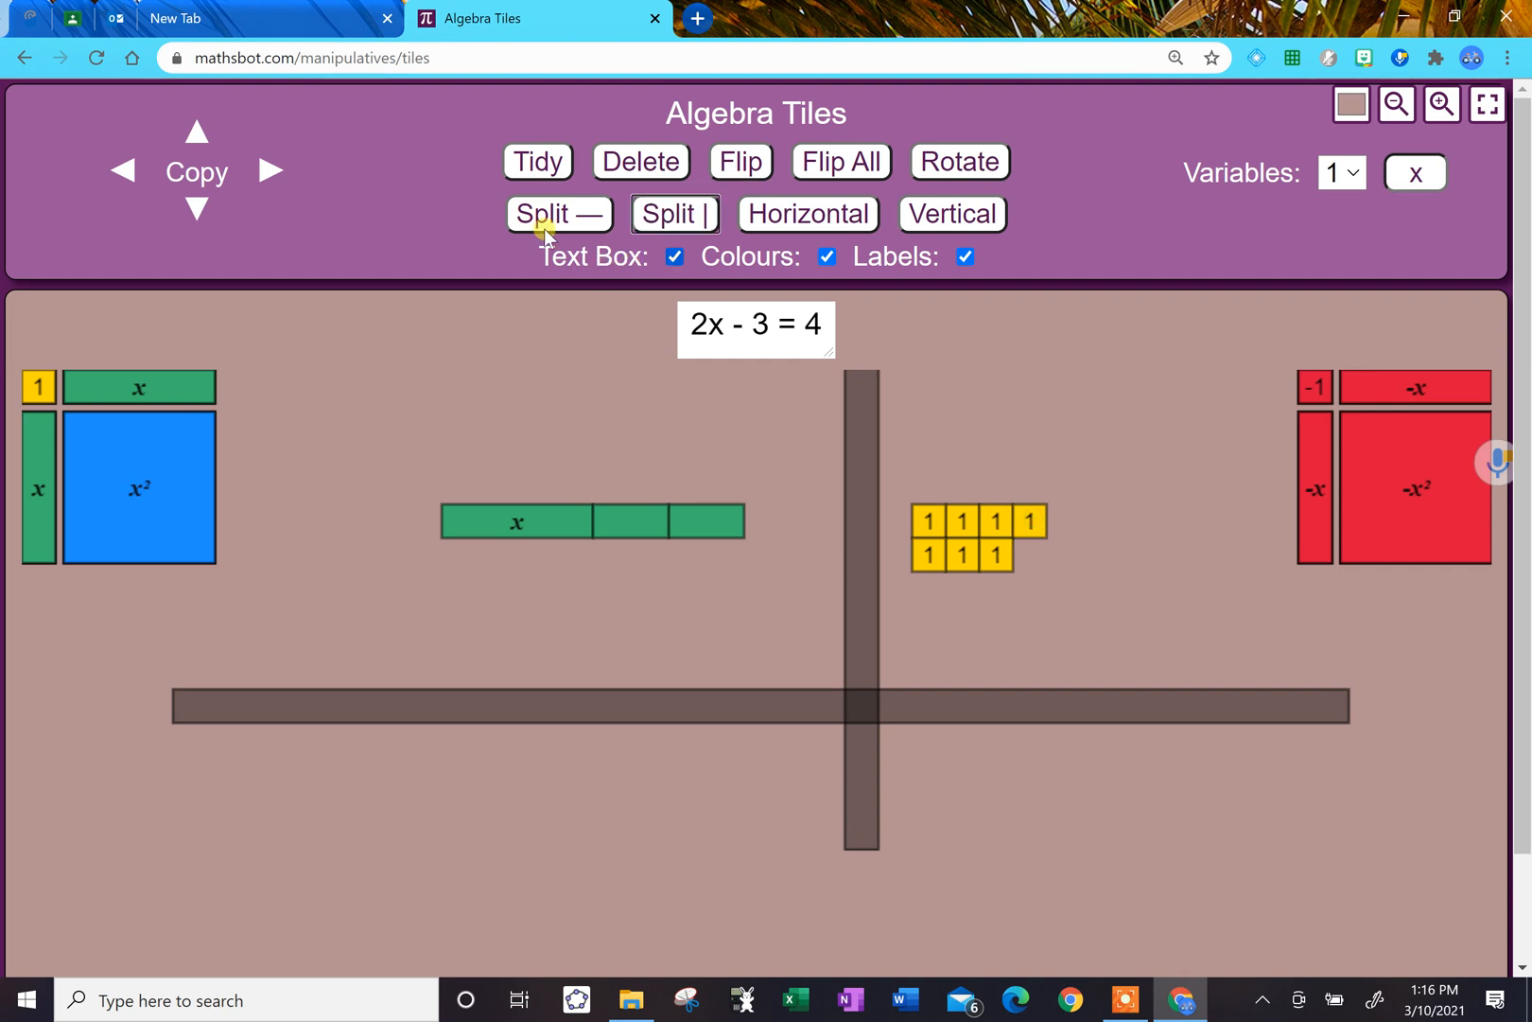
click(560, 214)
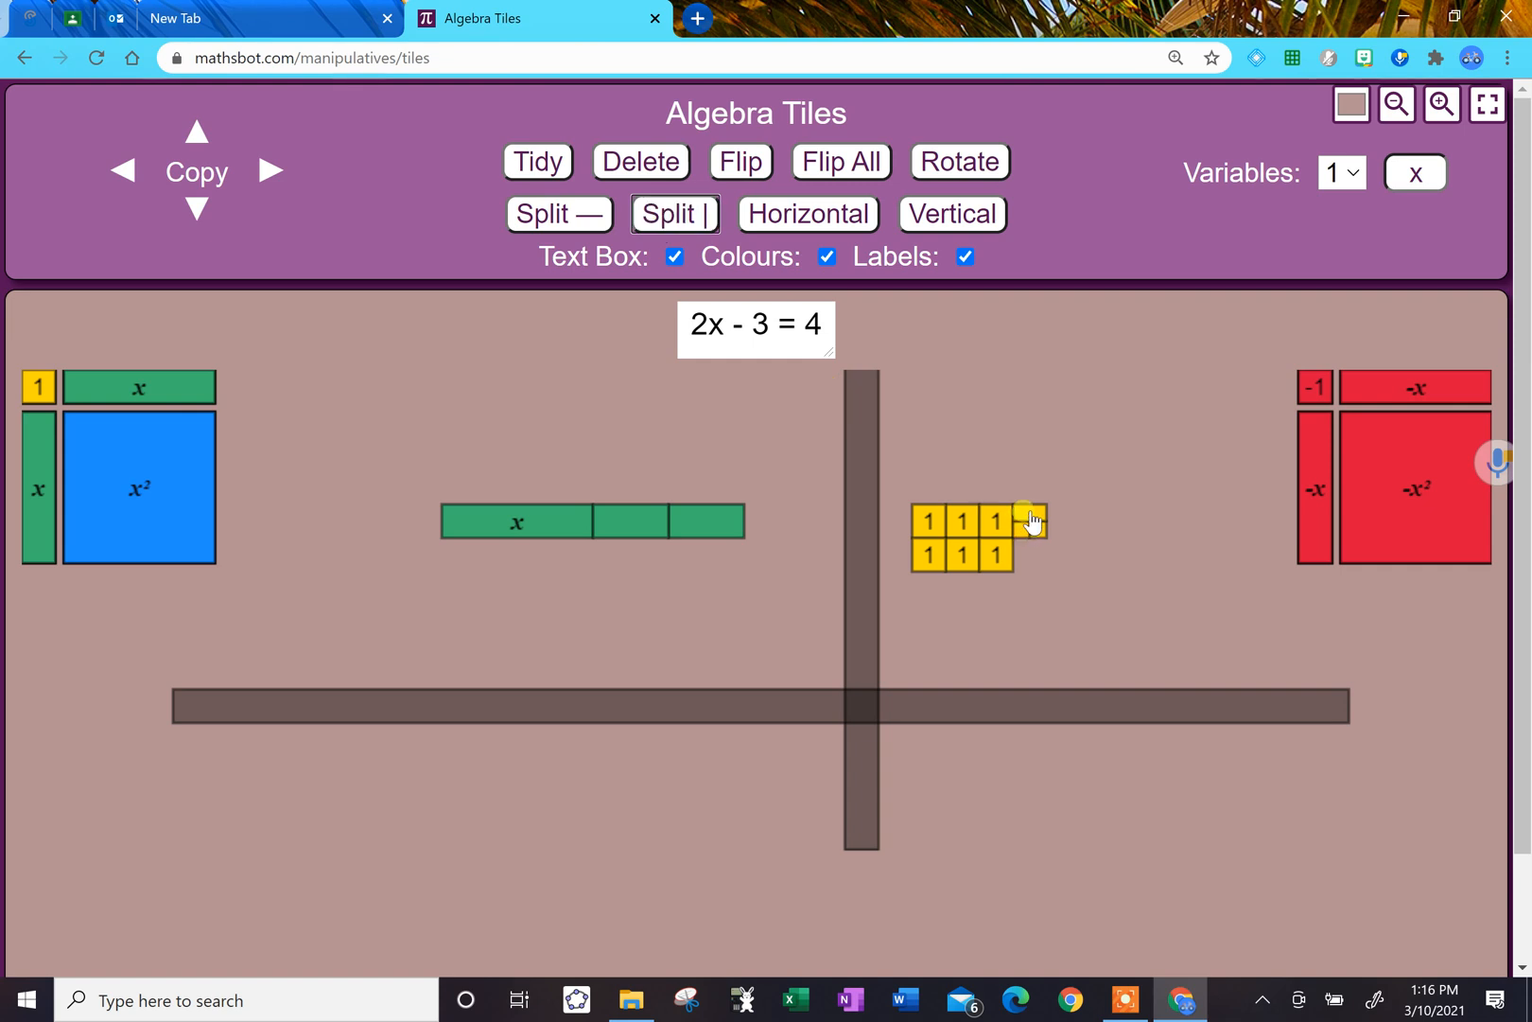
click(673, 214)
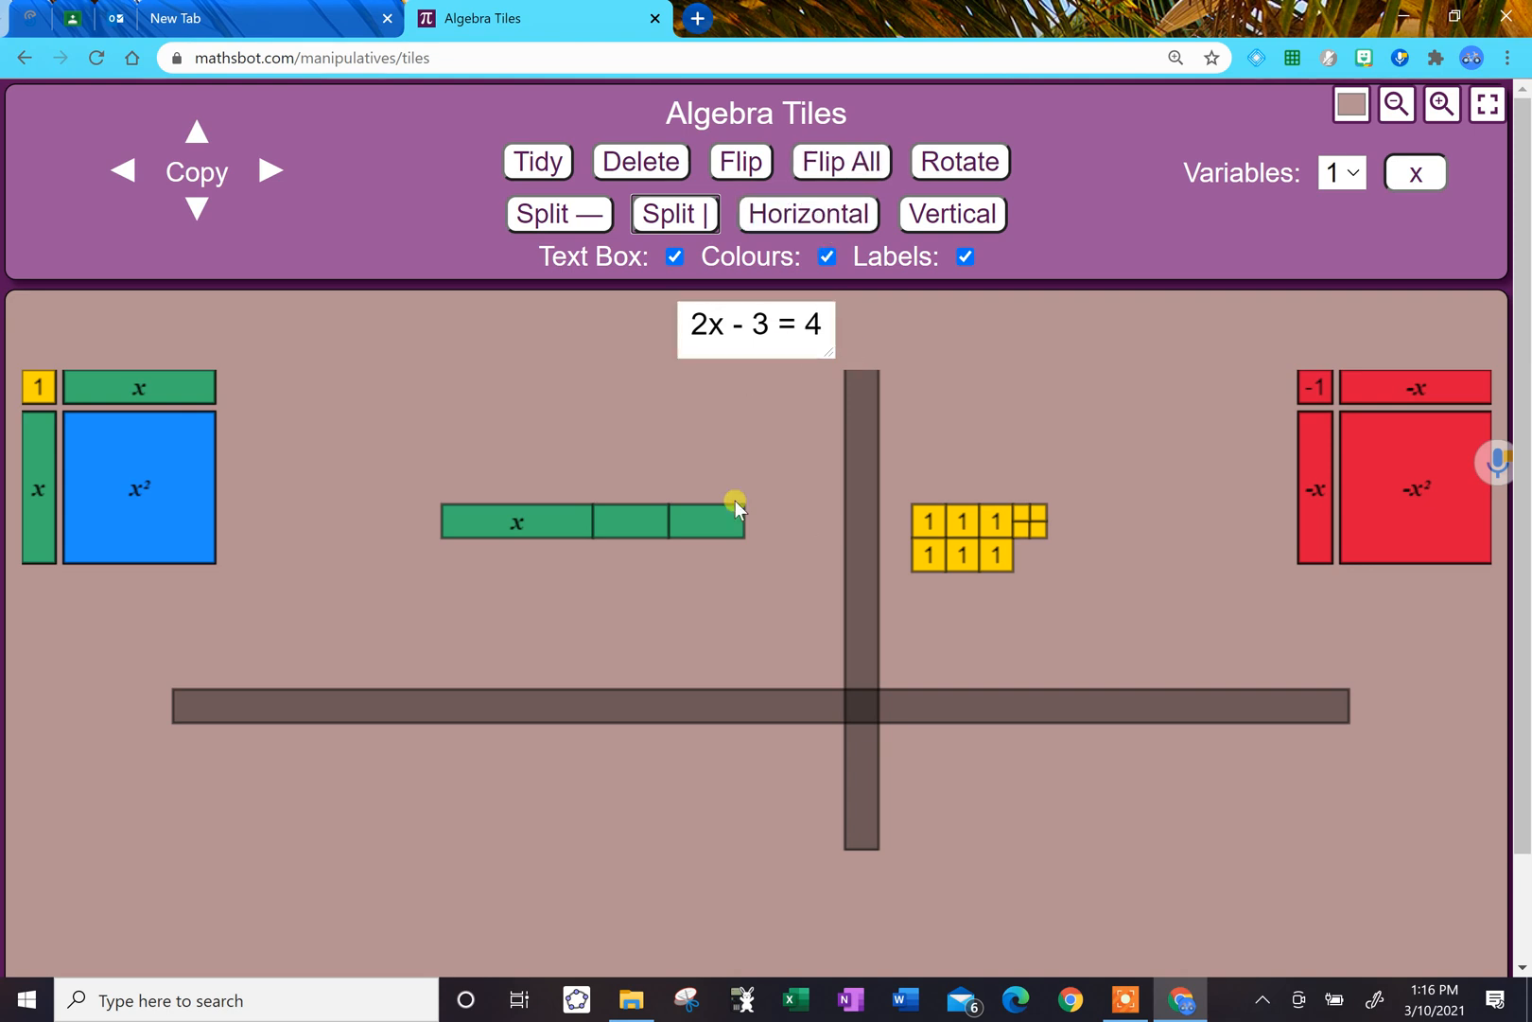
mouse_move(1306, 403)
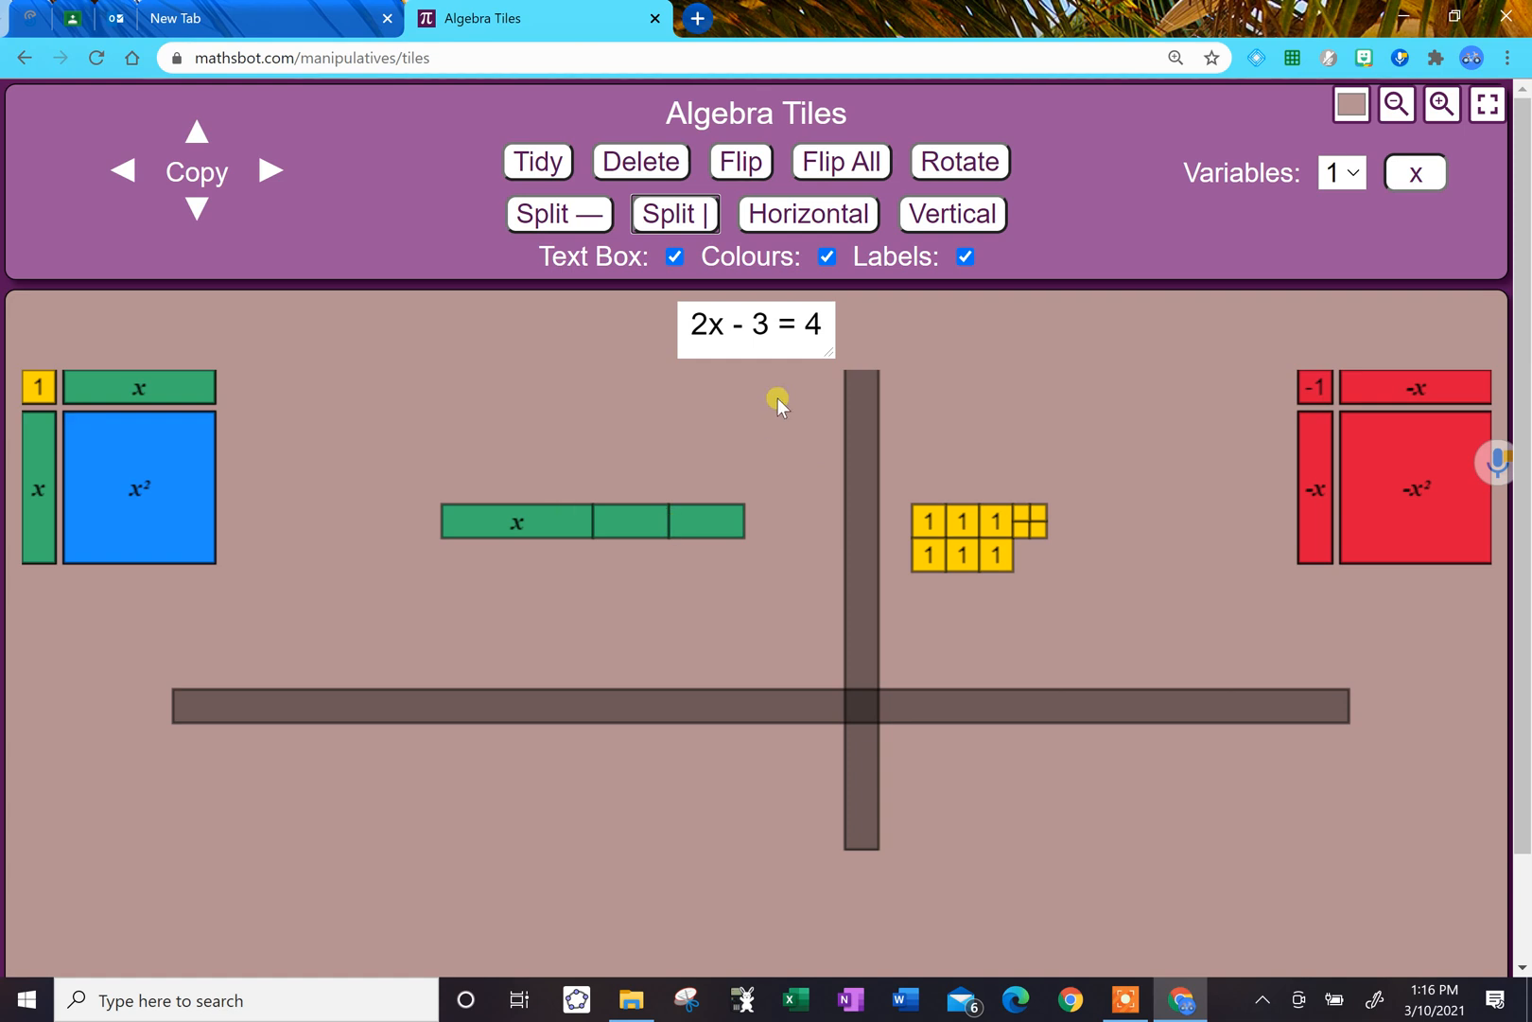
mouse_move(502, 527)
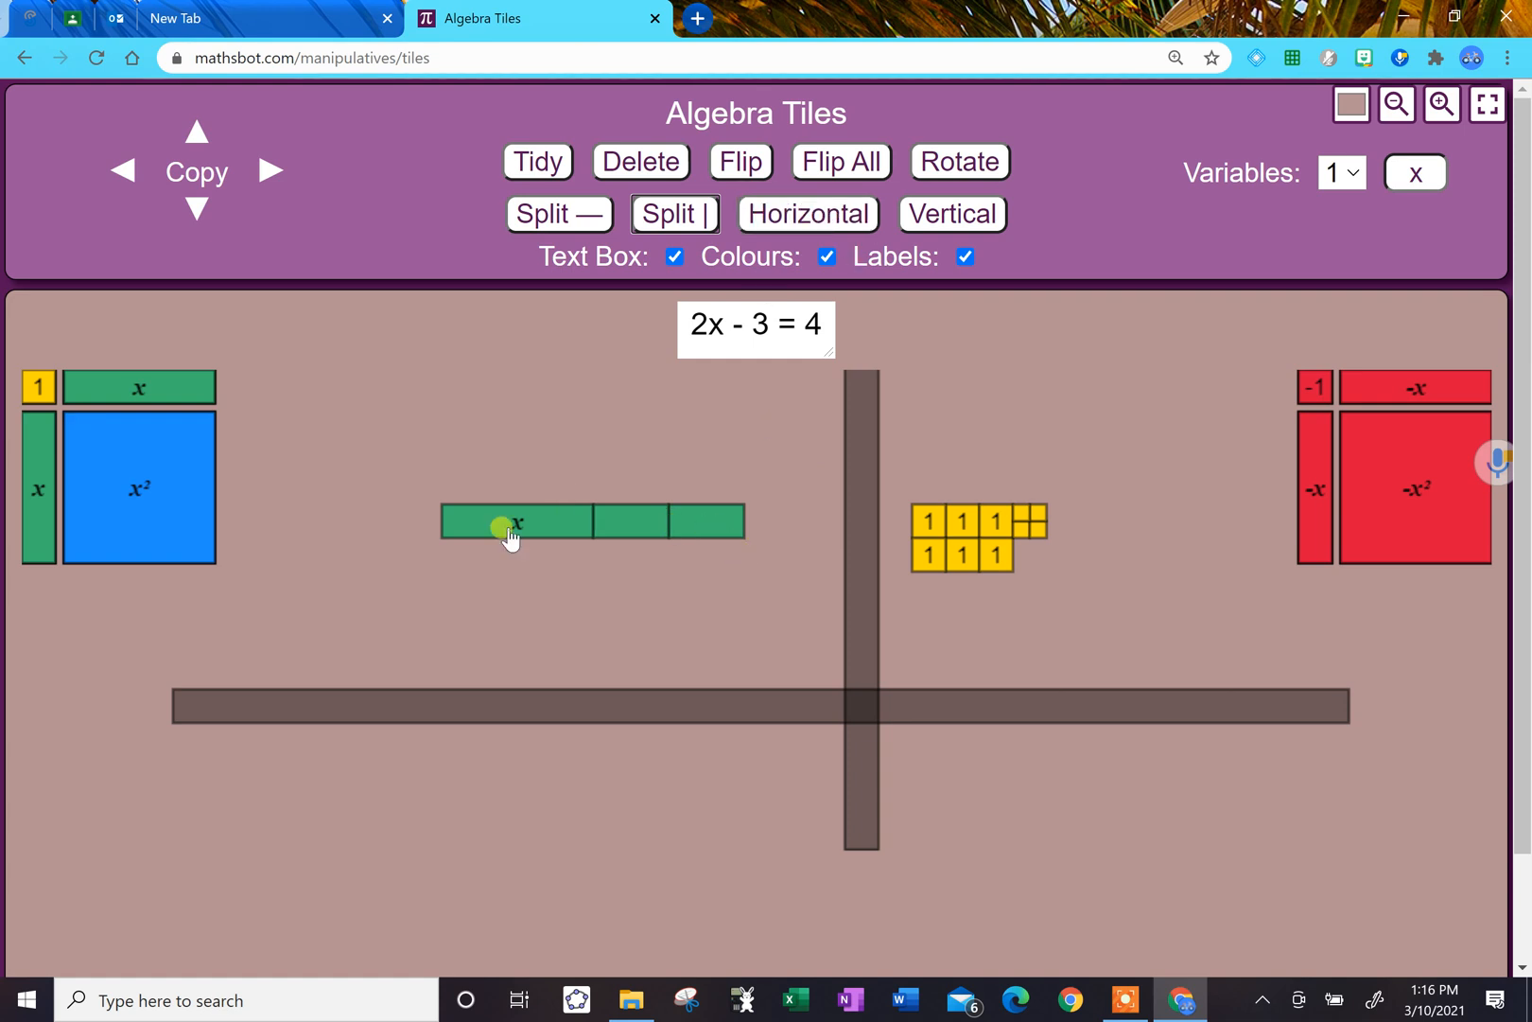
- Try Flip and Rotate on the x tile, then Flip All so every tile is negative
click(740, 161)
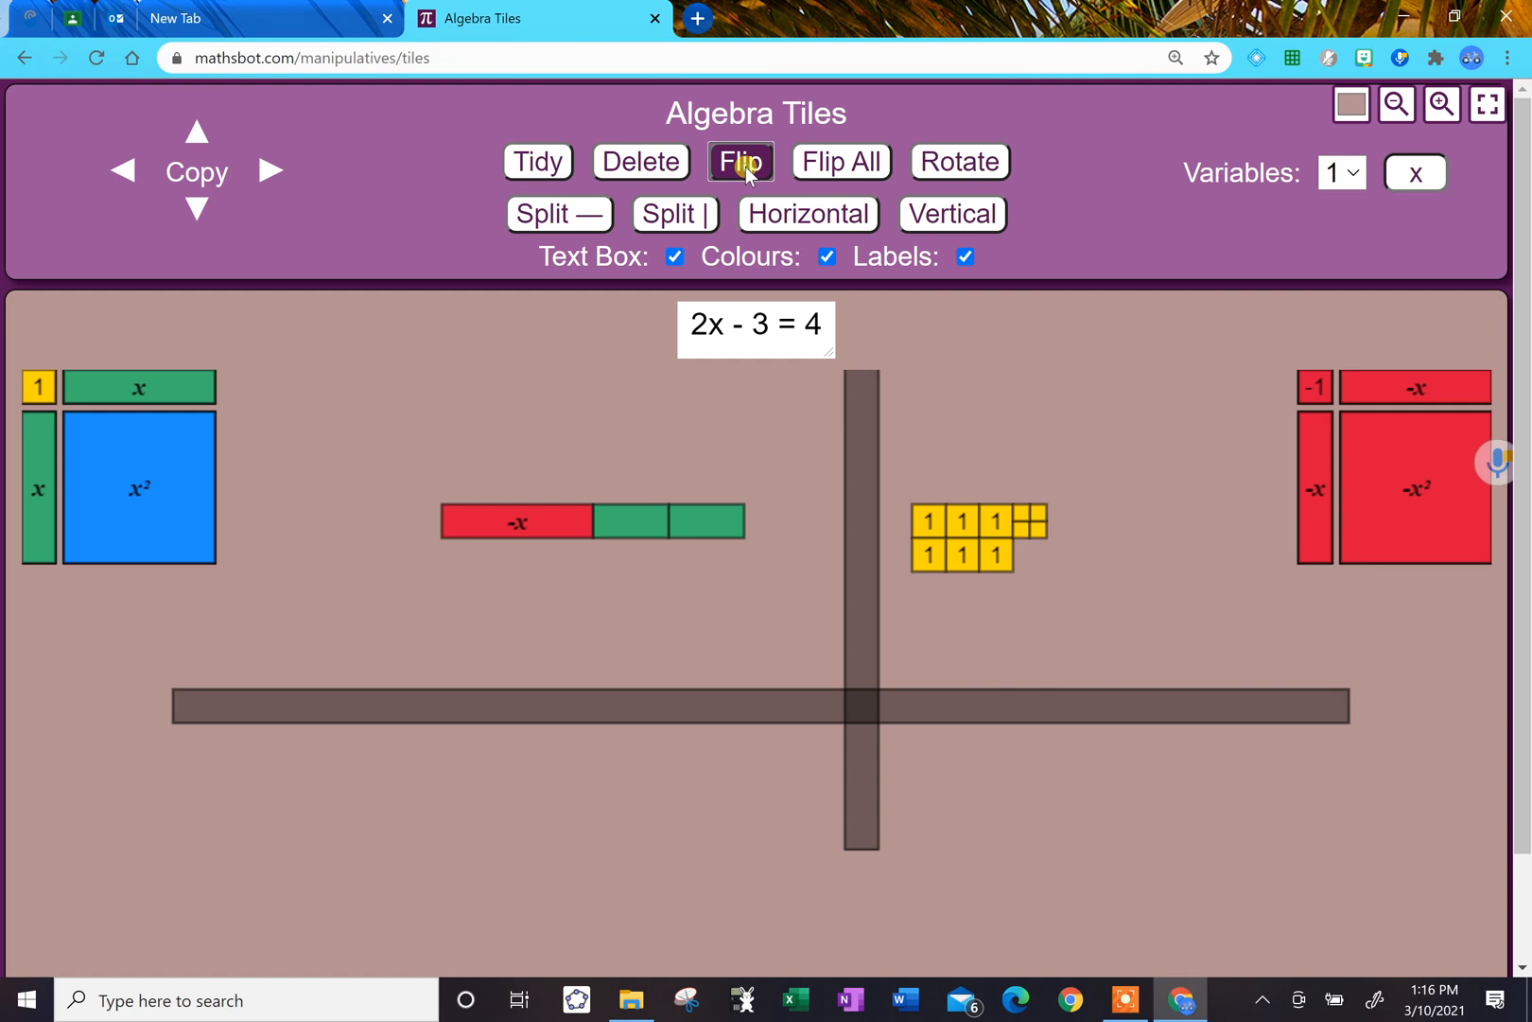
click(960, 161)
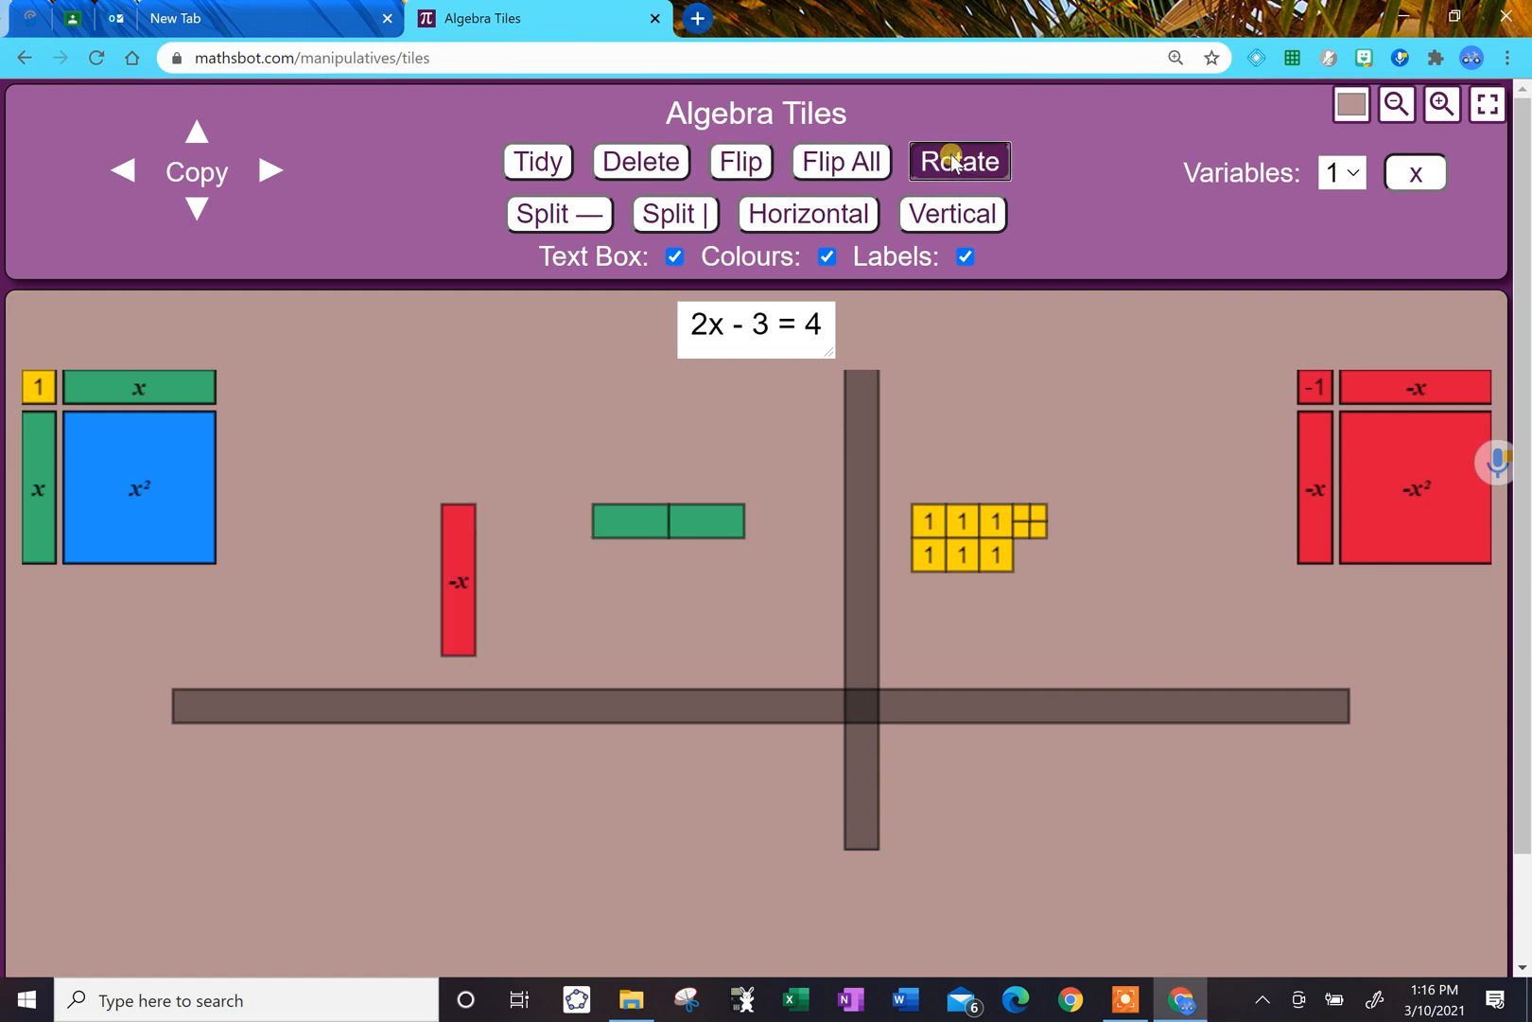
drag(458, 577, 518, 522)
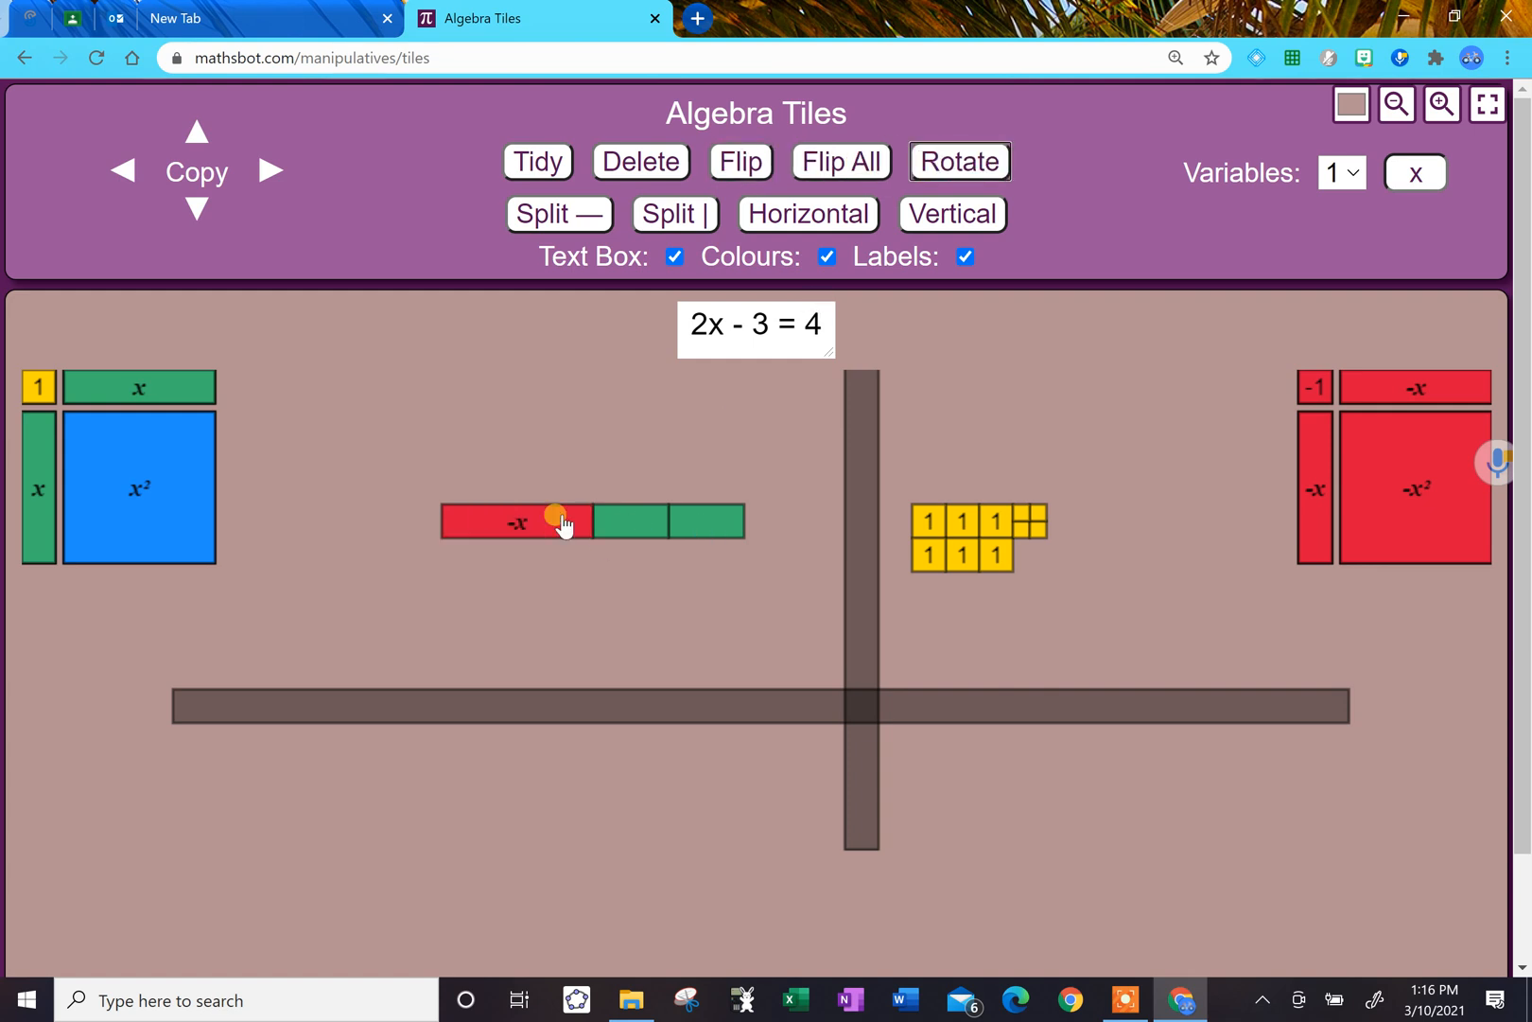
click(740, 160)
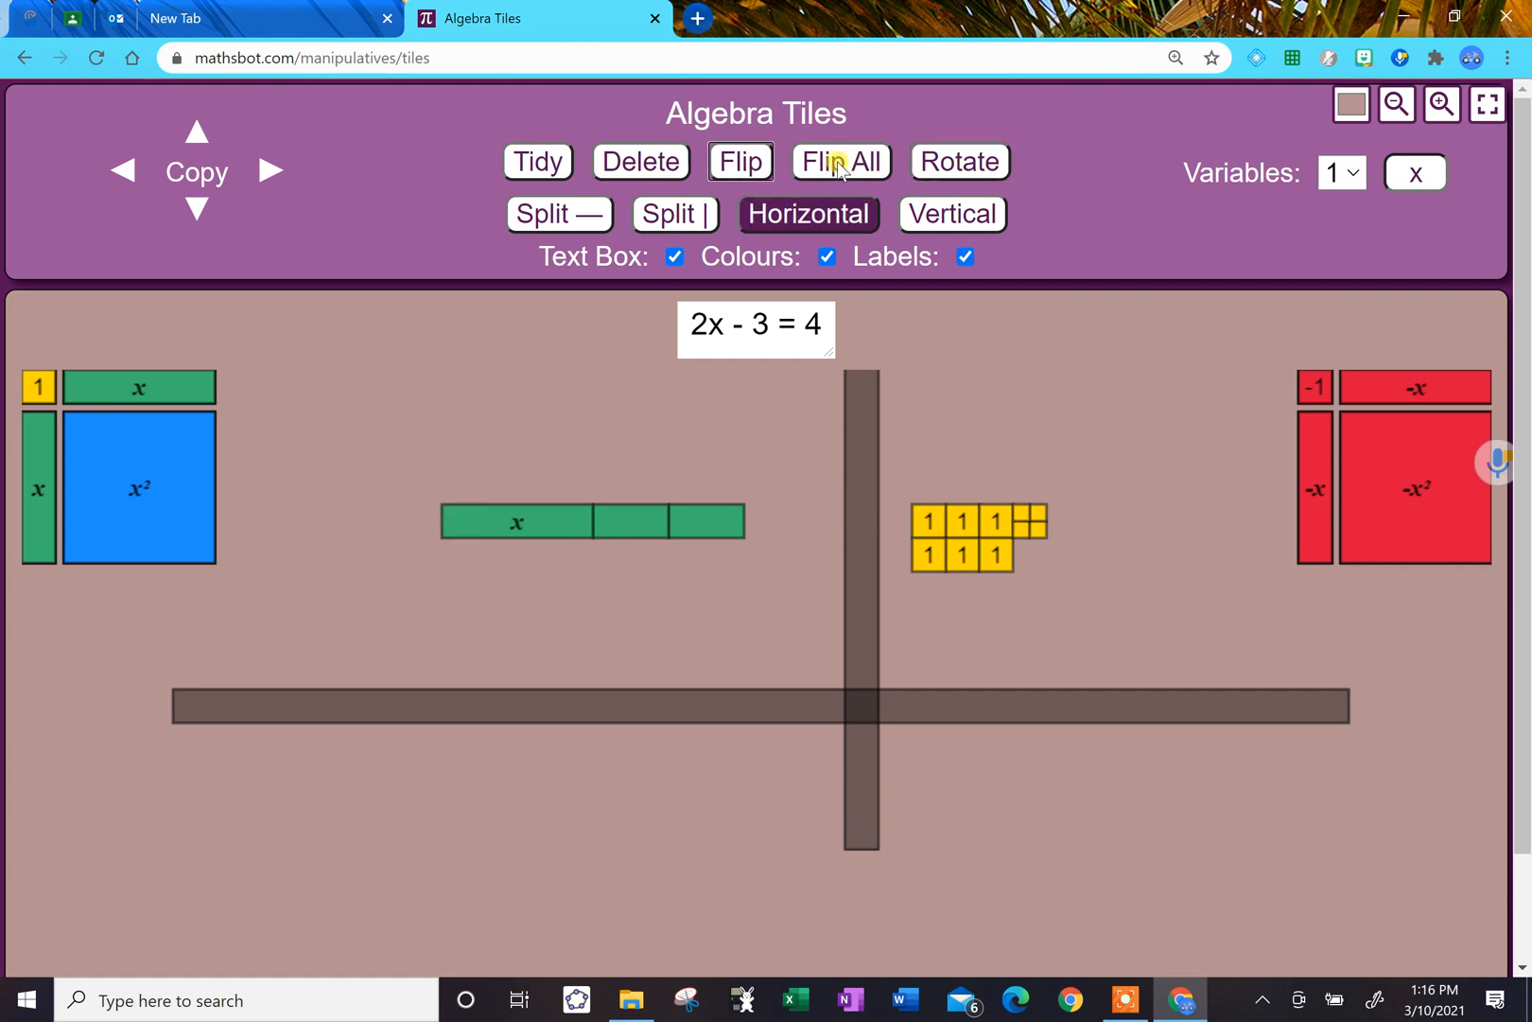
click(840, 160)
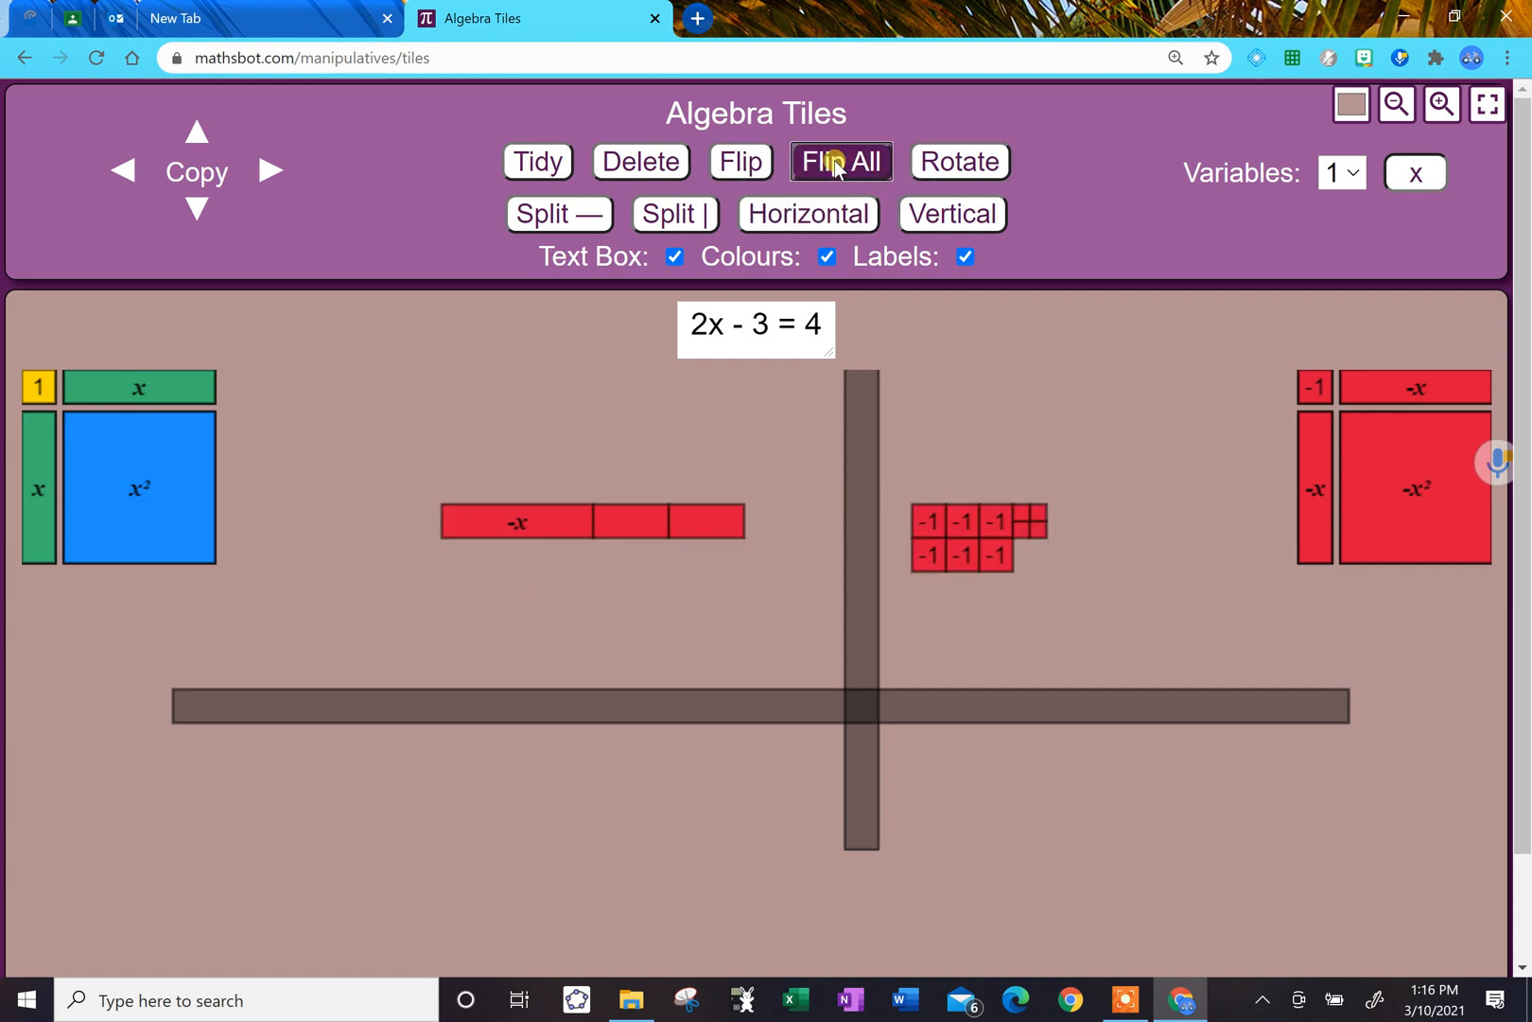
mouse_move(753, 170)
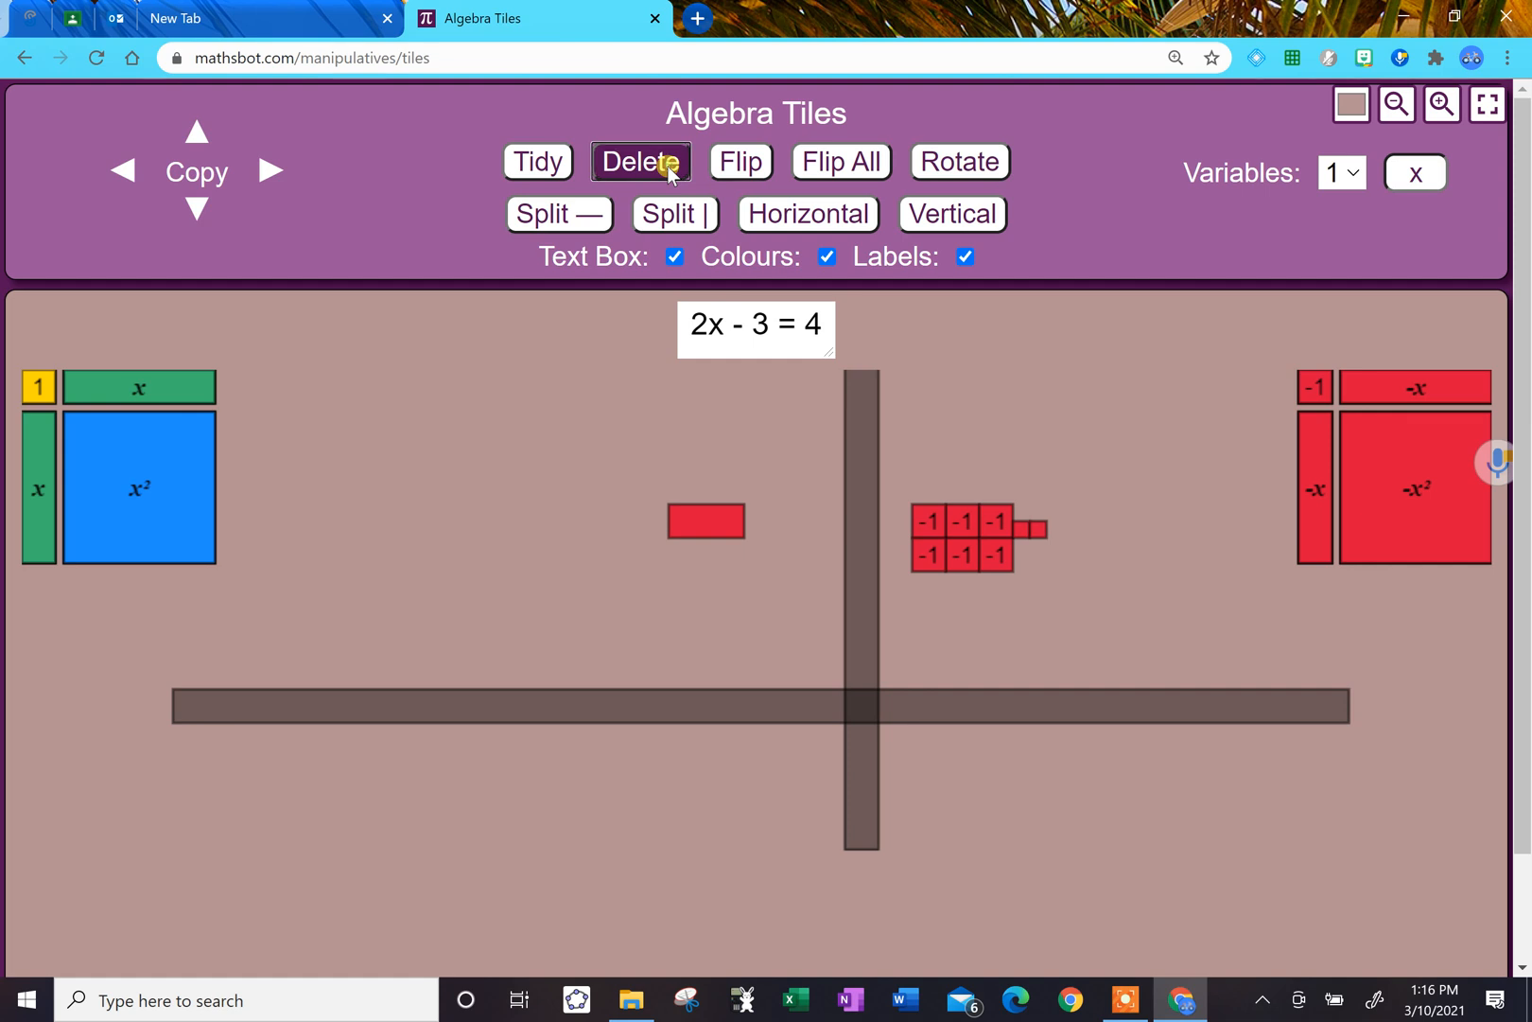
- Delete the red fragments, drop an x tile on, then Tidy to clear the whole mat
click(704, 522)
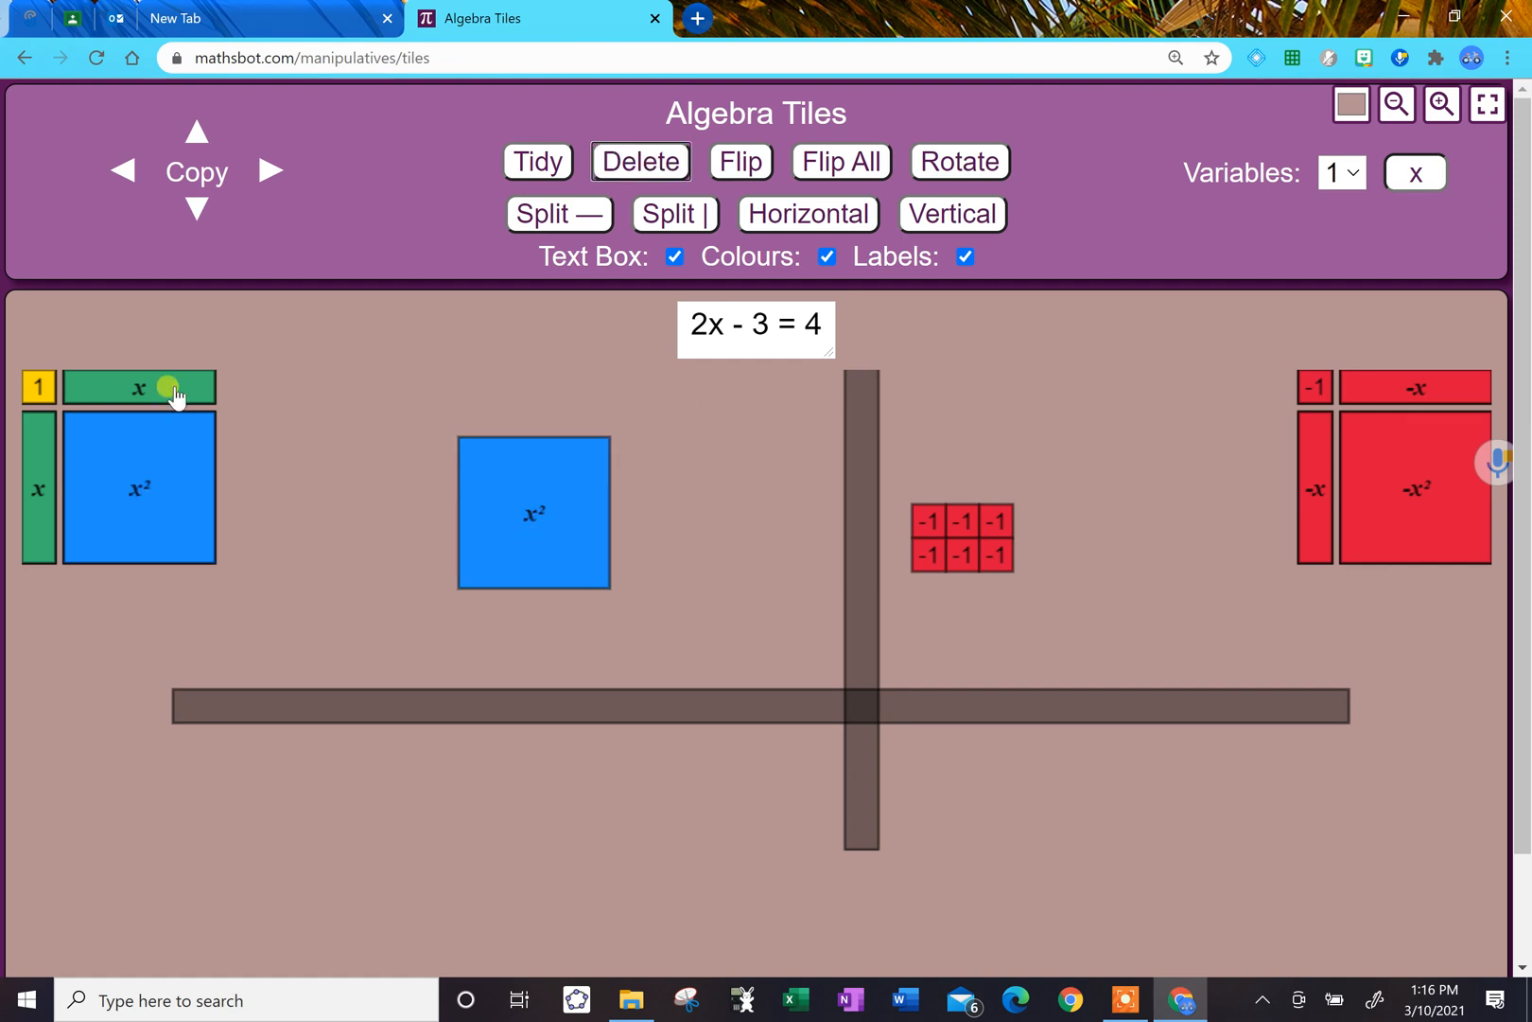
drag(140, 388, 768, 488)
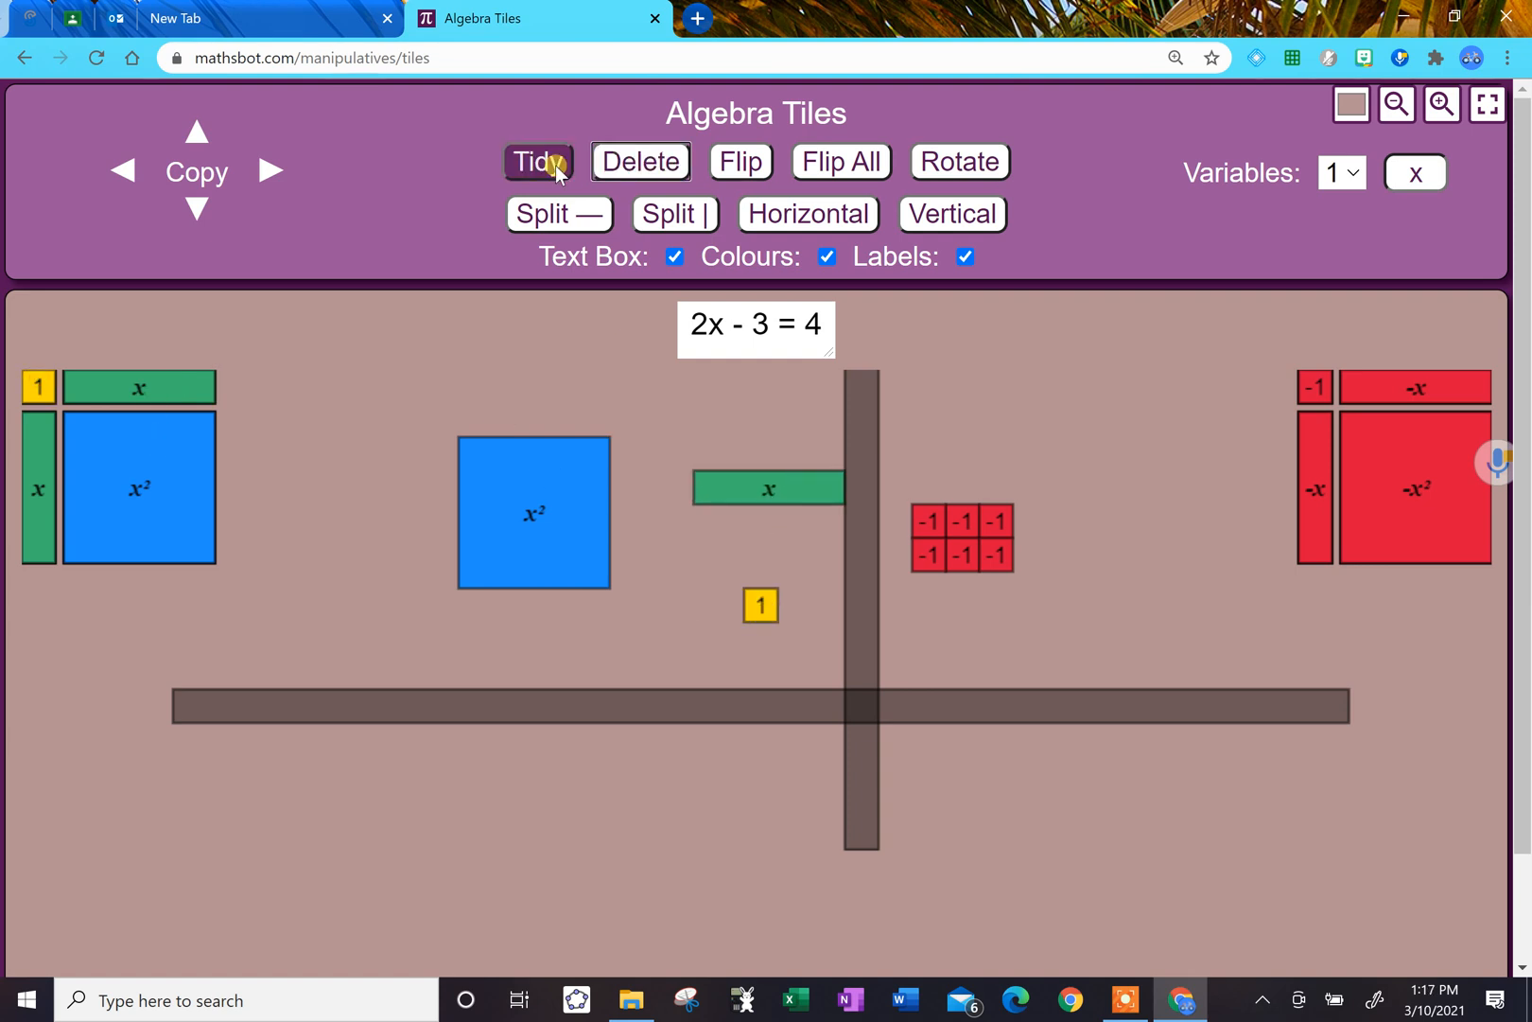
click(537, 160)
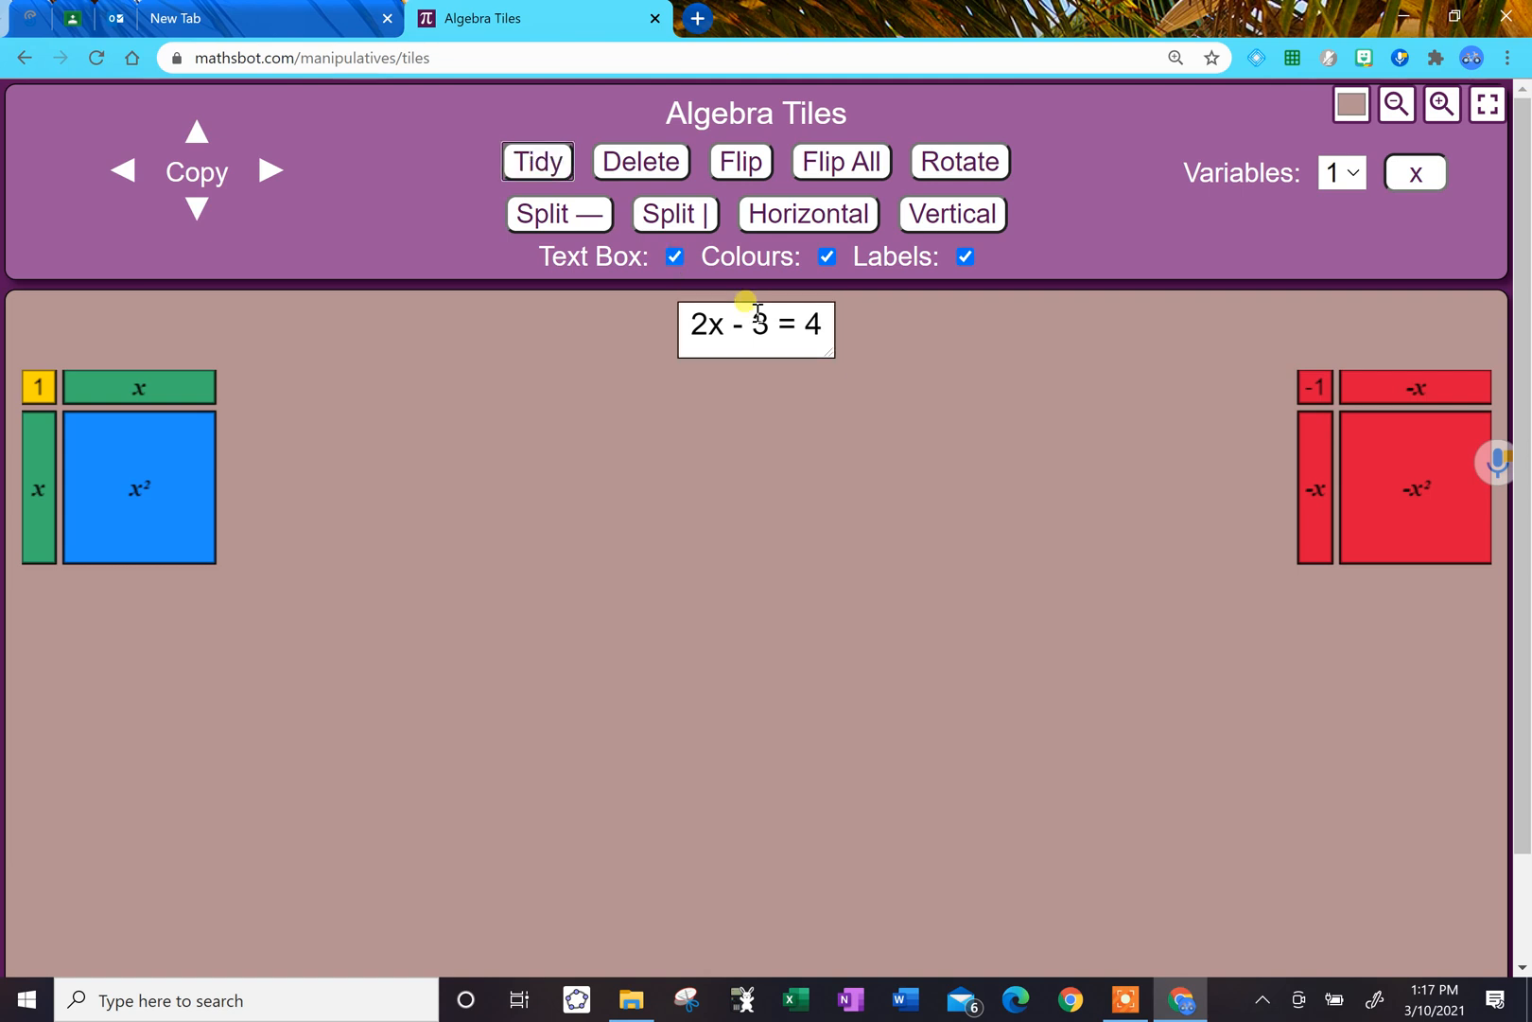